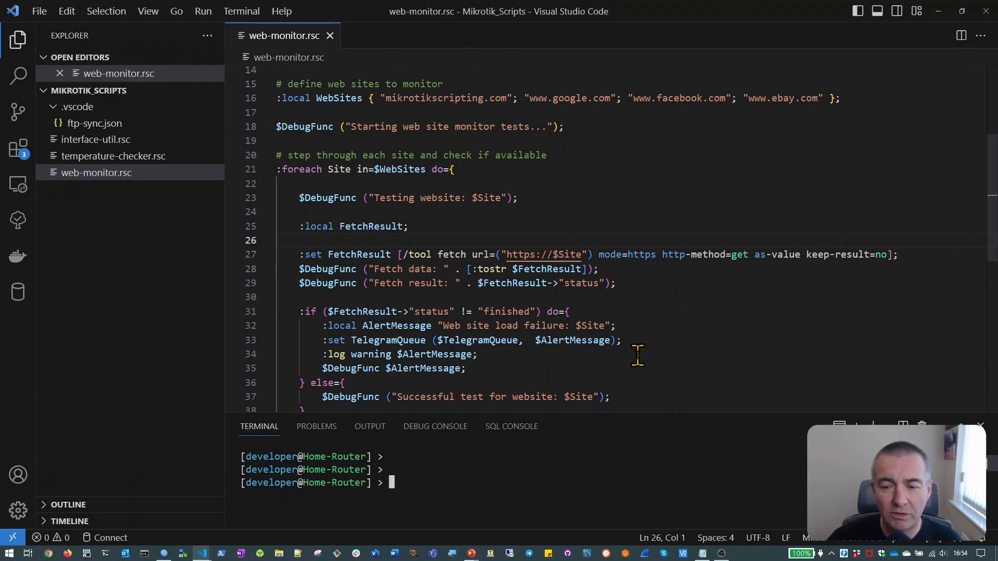
{"action": "mouse_move", "coordinate": [677, 406]}
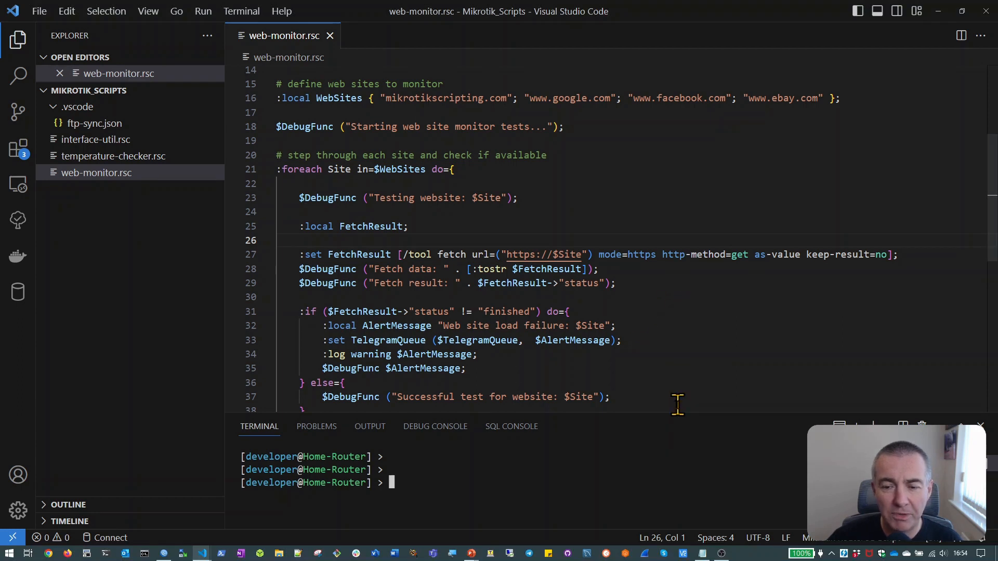
{"action": "mouse_move", "coordinate": [700, 426]}
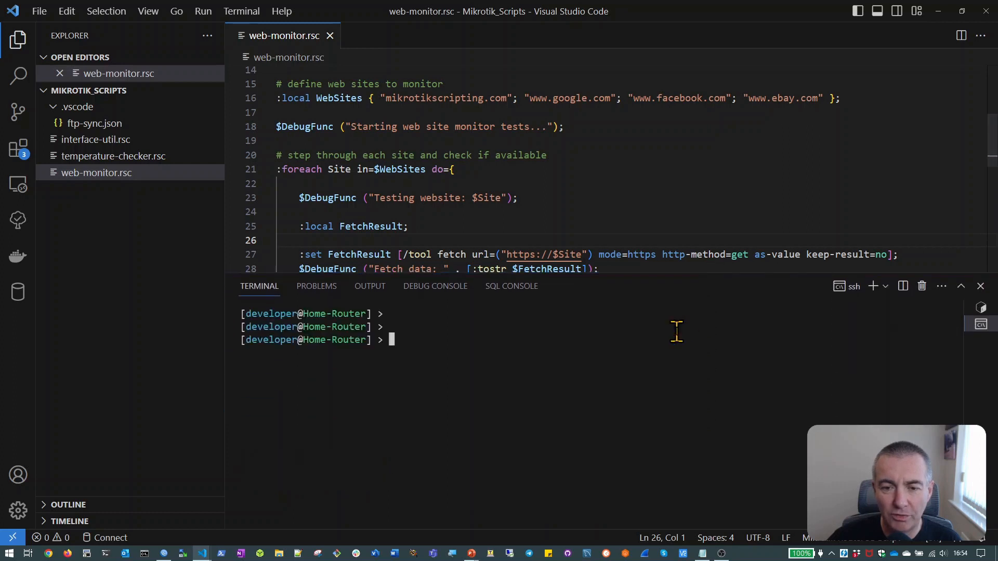
Run /import web-monitor.rsc on the router so the first website test starts
{"action": "type", "text": "/import web-monitor.rsc"}
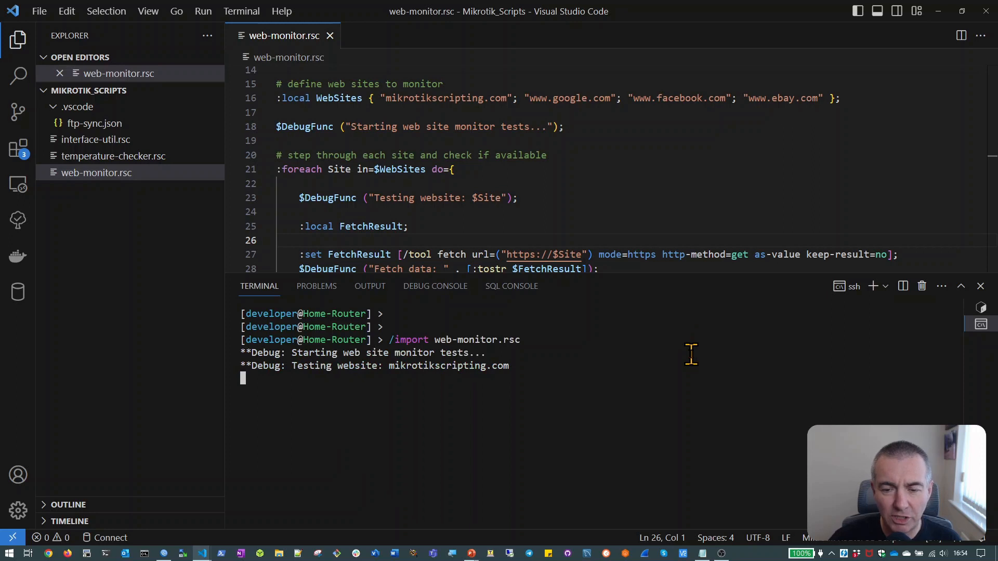
{"action": "mouse_move", "coordinate": [674, 386]}
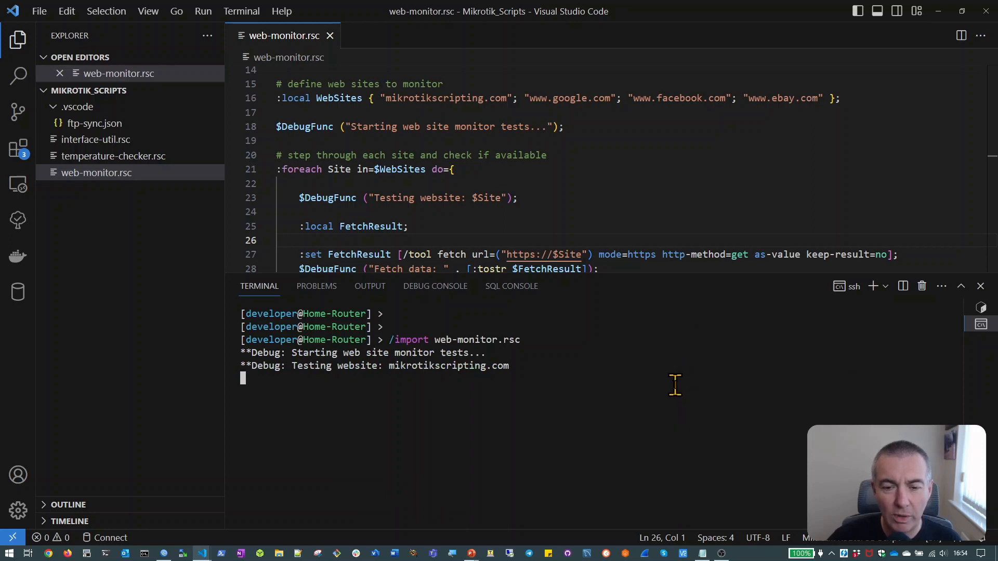
{"action": "mouse_move", "coordinate": [668, 379]}
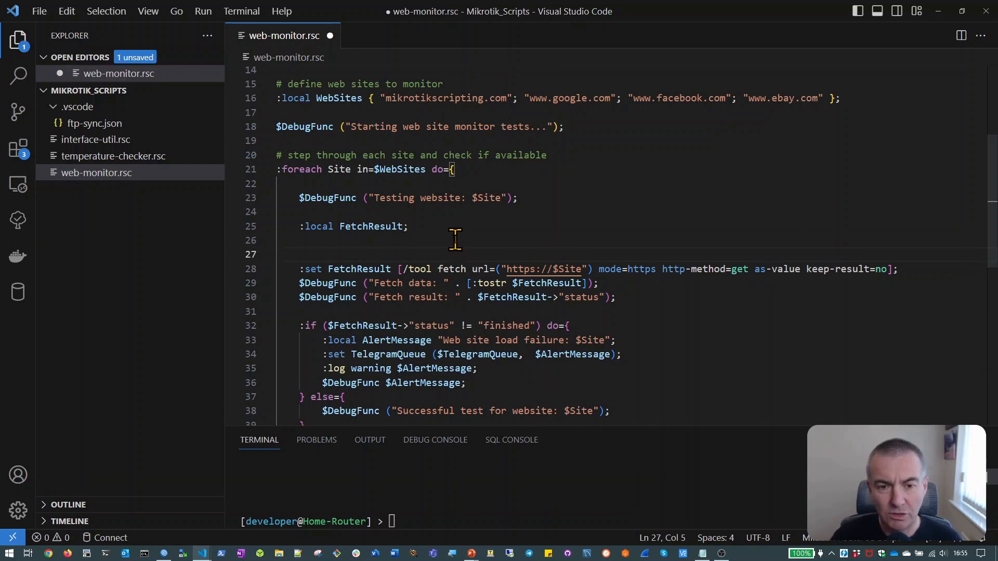
Add :do { after :local FetchResult; and indent the fetch and its two debug lines inside it
{"action": "type", "text": ":do {"}
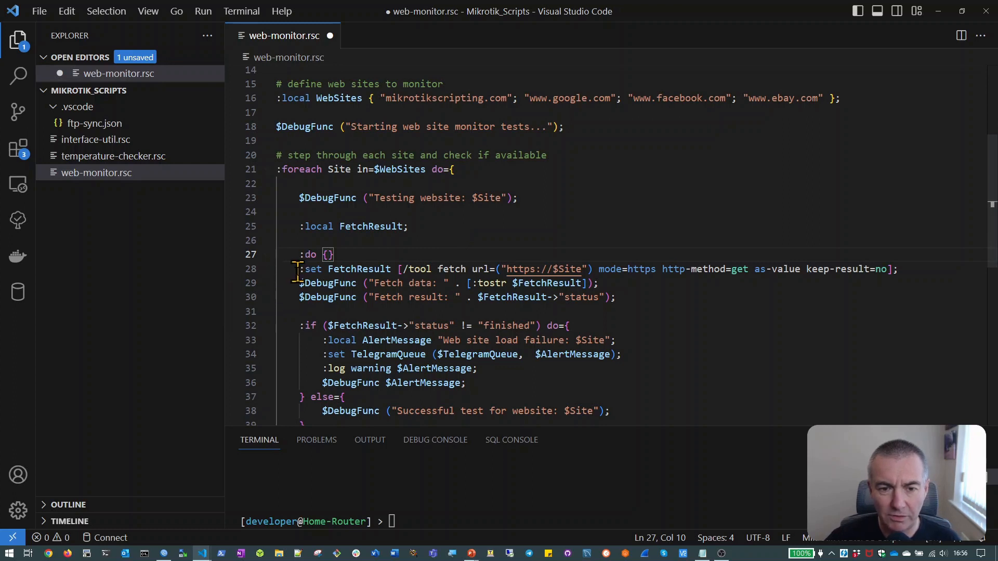
{"action": "left_click_drag", "start_coordinate": [301, 268], "coordinate": [614, 298]}
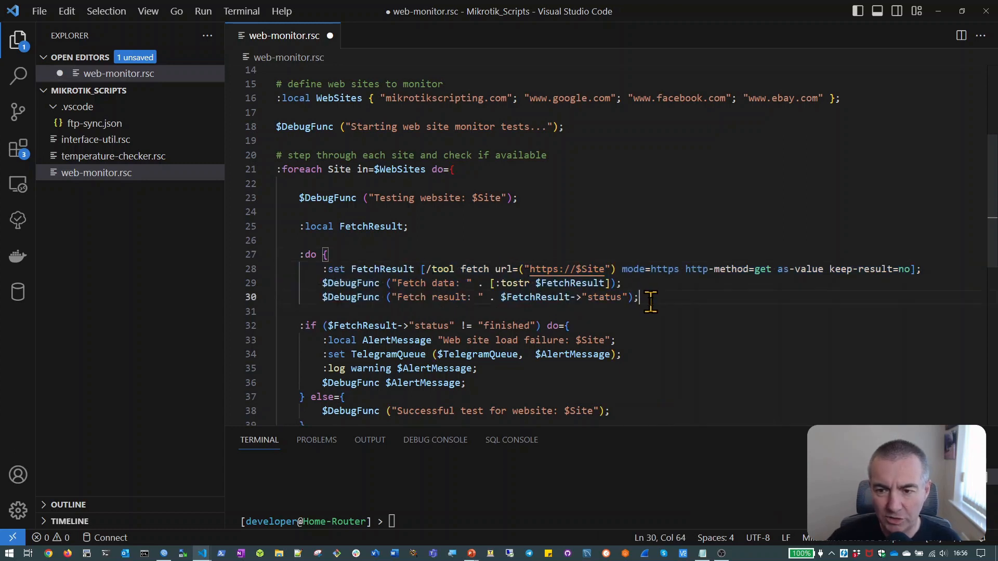
{"action": "key", "text": "Enter"}
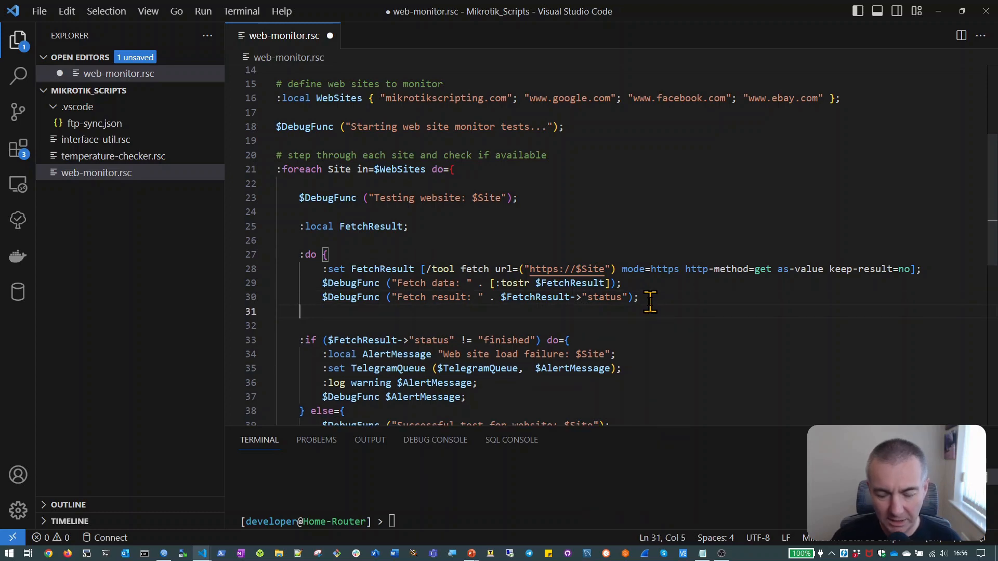
Add } on-error { with a $DebugFunc unable-to-retrieve message and :set FetchResult { "status"="Failure" }
{"action": "key", "text": "alt+tab"}
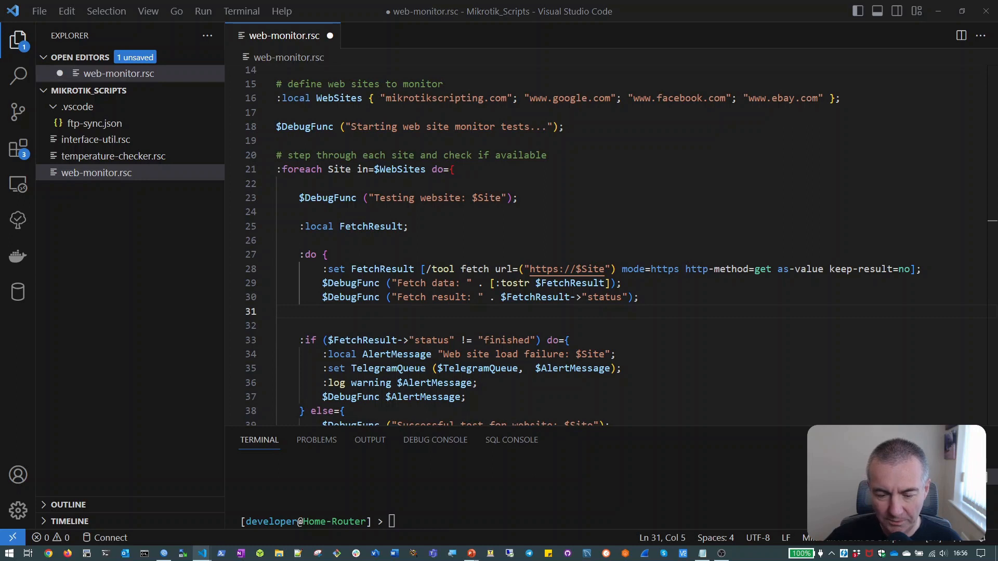
{"action": "mouse_move", "coordinate": [427, 326]}
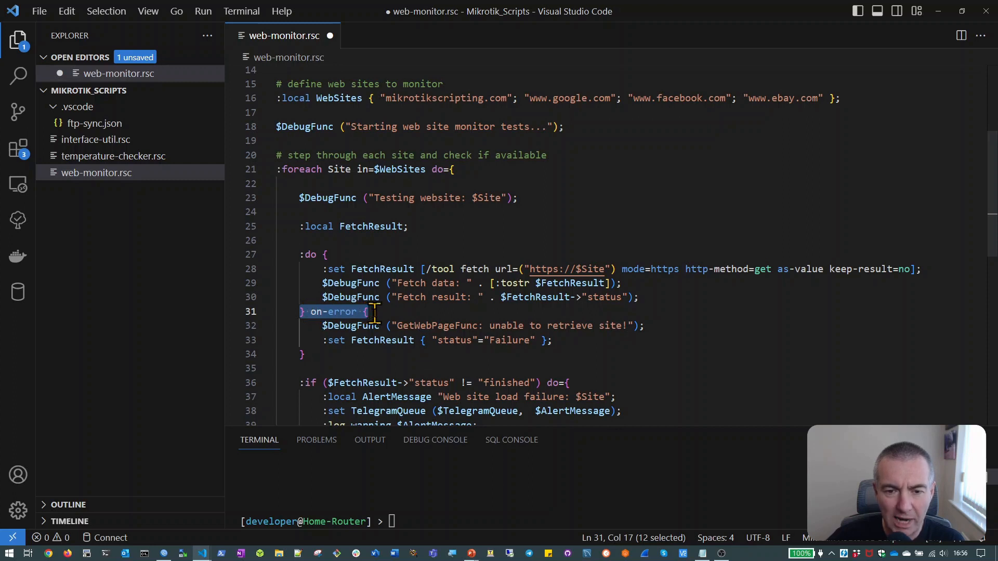
{"action": "mouse_move", "coordinate": [418, 268]}
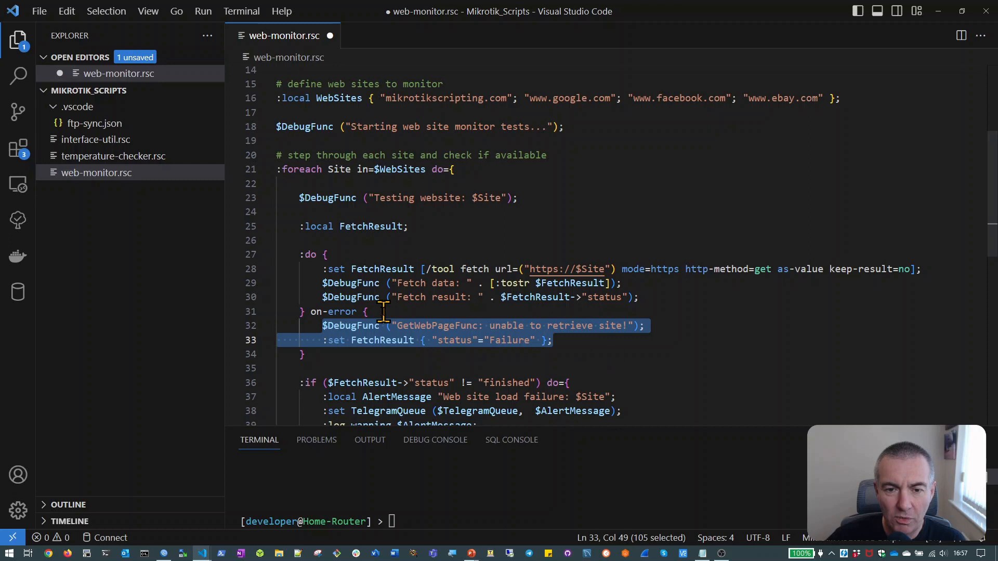
{"action": "mouse_move", "coordinate": [455, 269]}
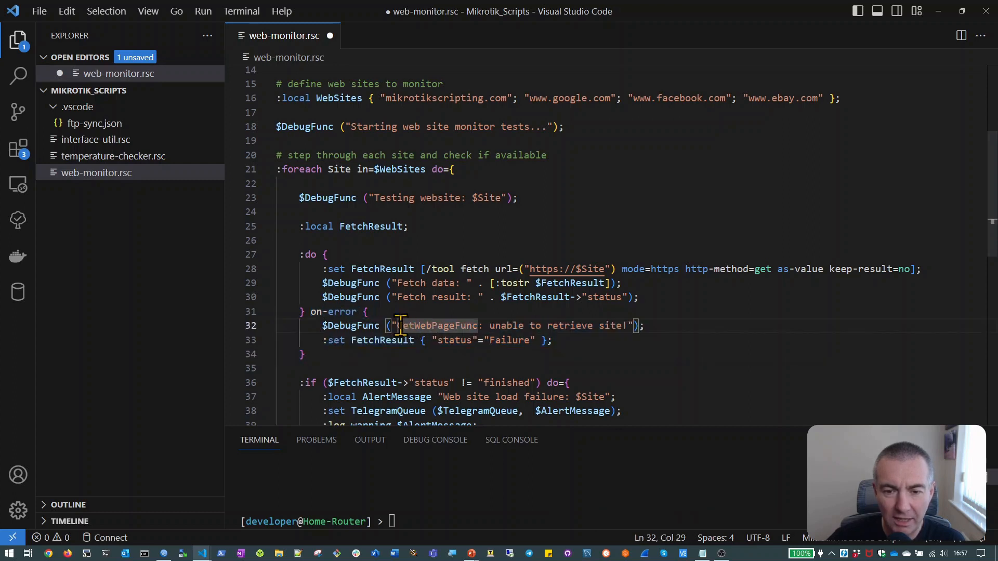
{"action": "left_click_drag", "start_coordinate": [399, 325], "coordinate": [561, 326]}
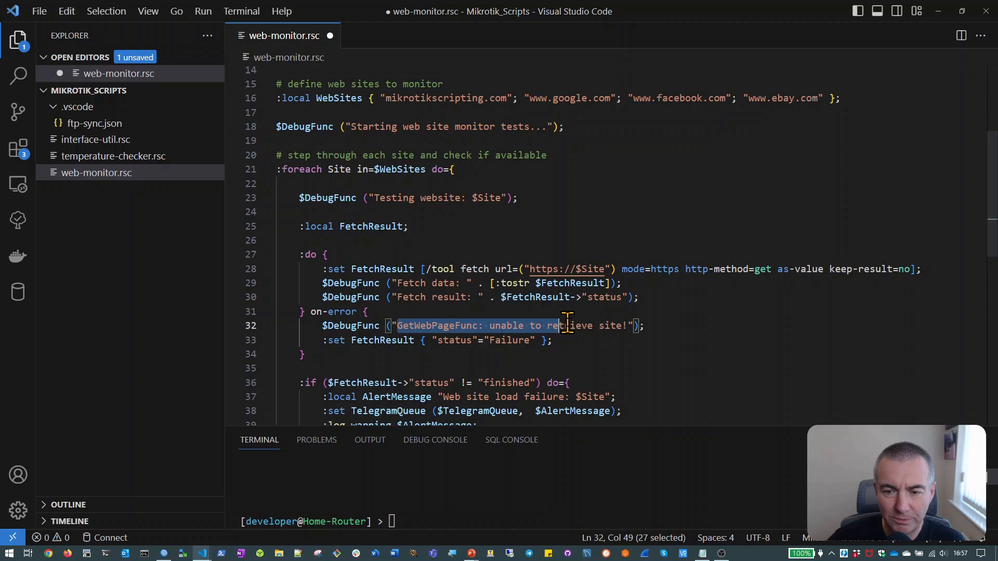
{"action": "left_click_drag", "start_coordinate": [559, 326], "coordinate": [630, 325]}
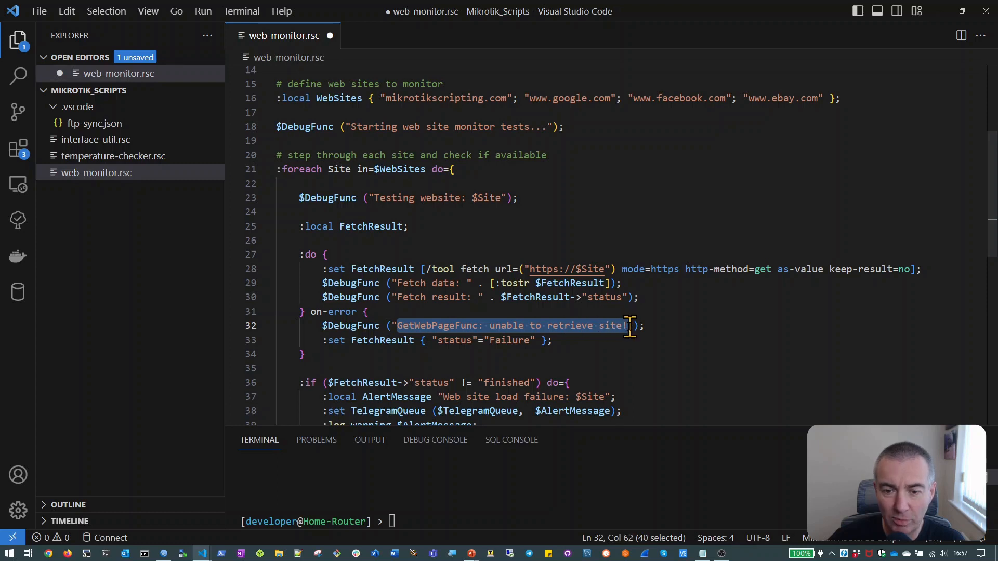
{"action": "mouse_move", "coordinate": [426, 368]}
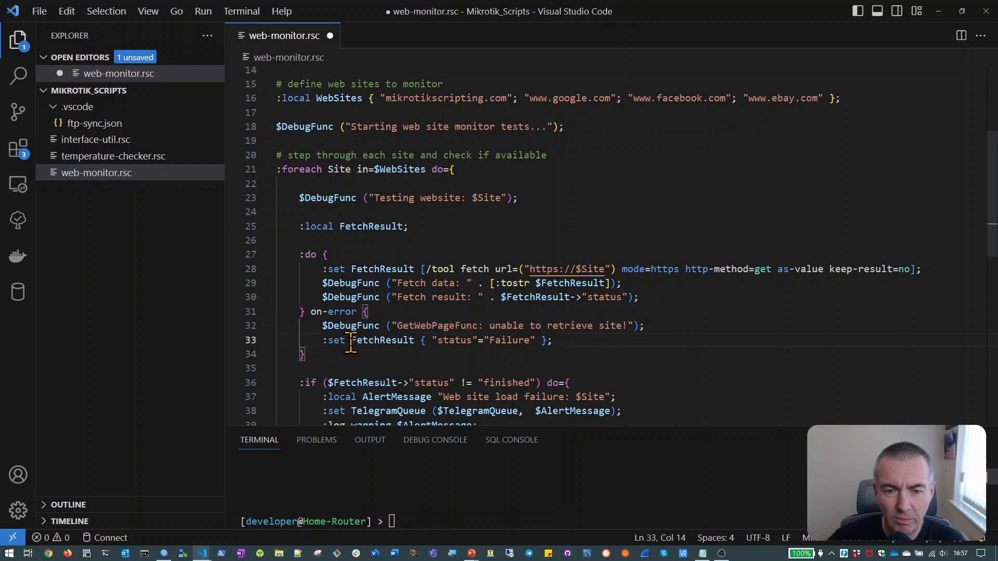
{"action": "double_click", "coordinate": [382, 340]}
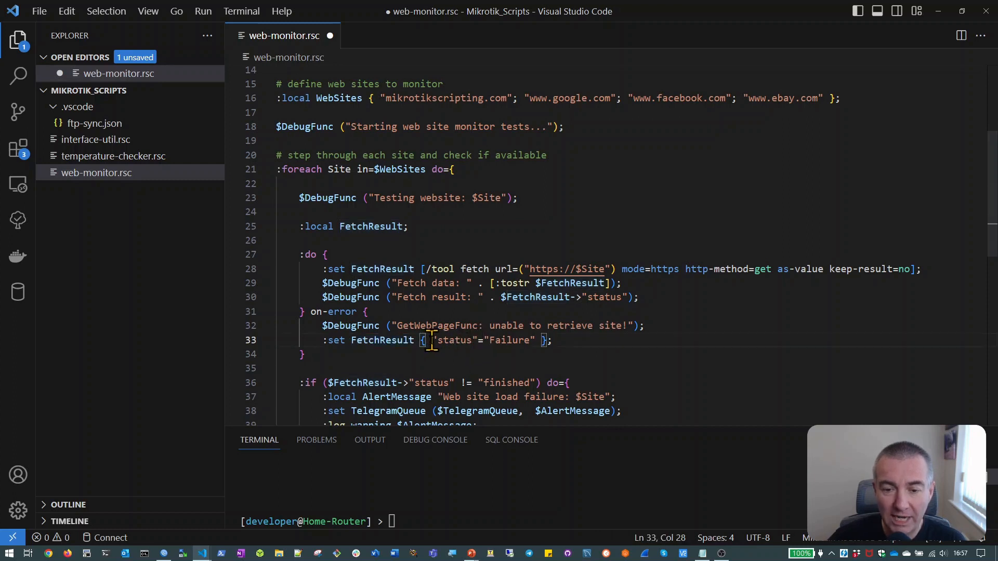
{"action": "left_click_drag", "start_coordinate": [434, 339], "coordinate": [531, 340]}
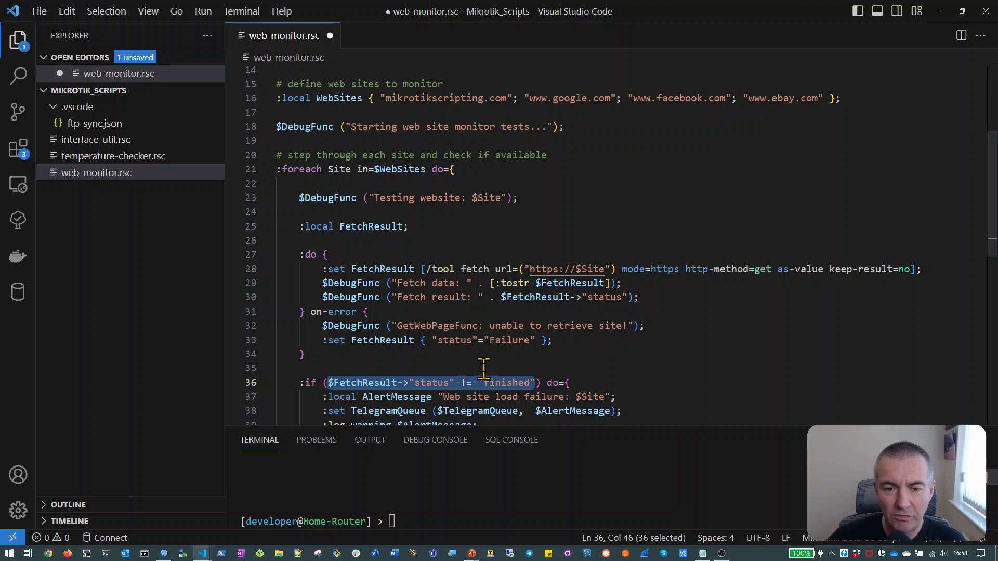
{"action": "mouse_move", "coordinate": [59, 36]}
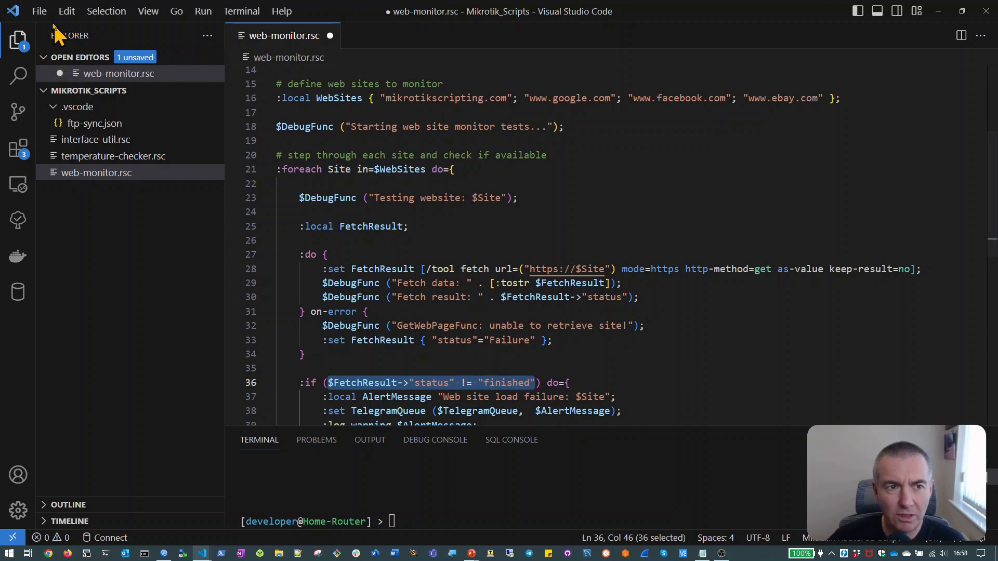
Save web-monitor.rsc and rerun /import so mikrotikscripting.com fails and the other three sites pass
{"action": "left_click", "coordinate": [38, 10]}
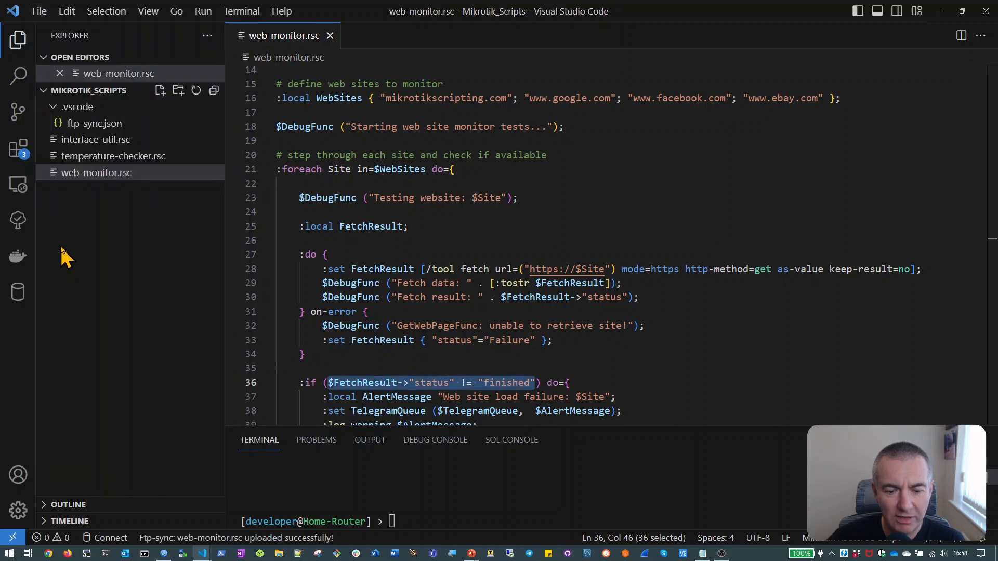
{"action": "mouse_move", "coordinate": [648, 444]}
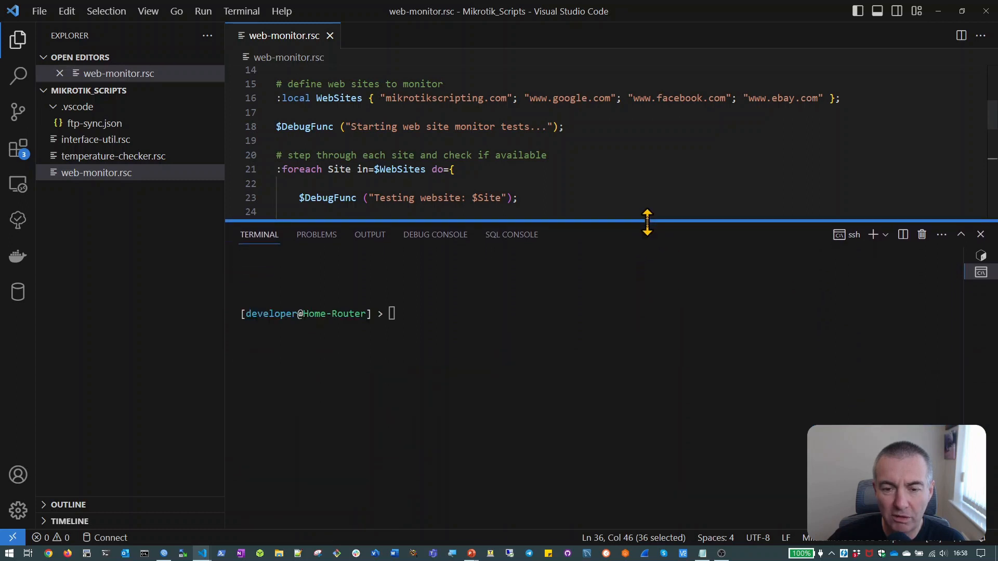
{"action": "mouse_move", "coordinate": [603, 333]}
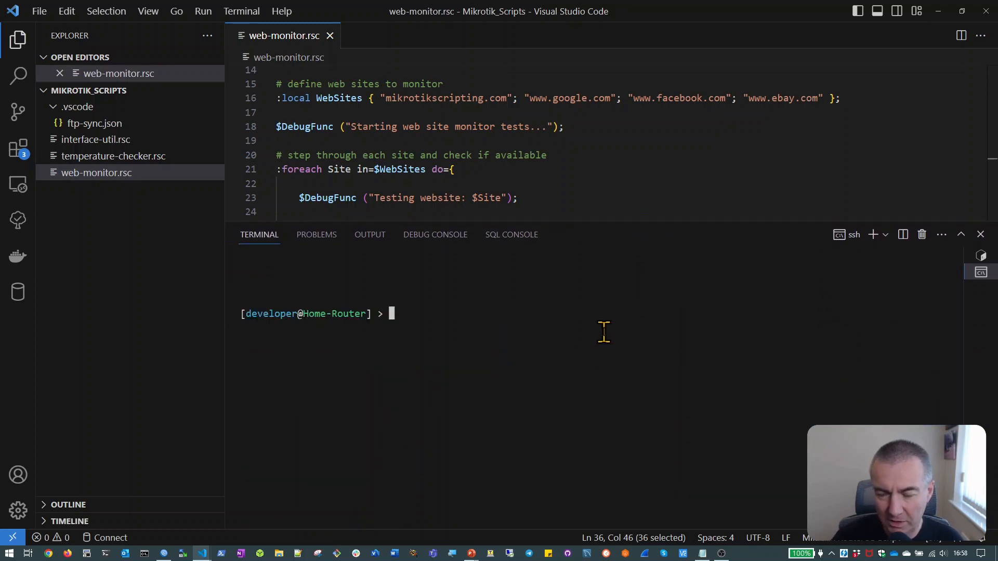
{"action": "type", "text": "/import web-monitor.rsc"}
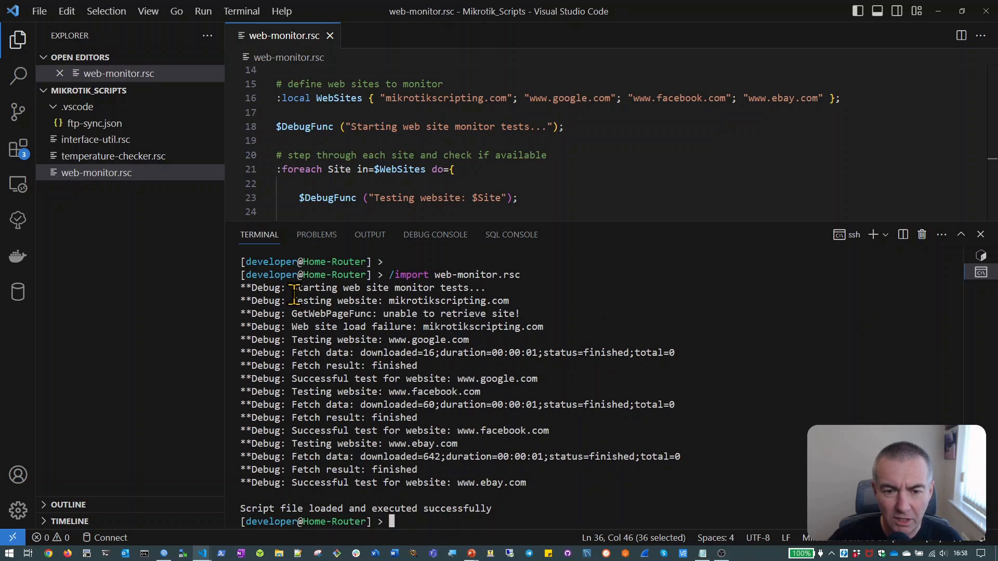
{"action": "left_click_drag", "start_coordinate": [291, 300], "coordinate": [490, 300]}
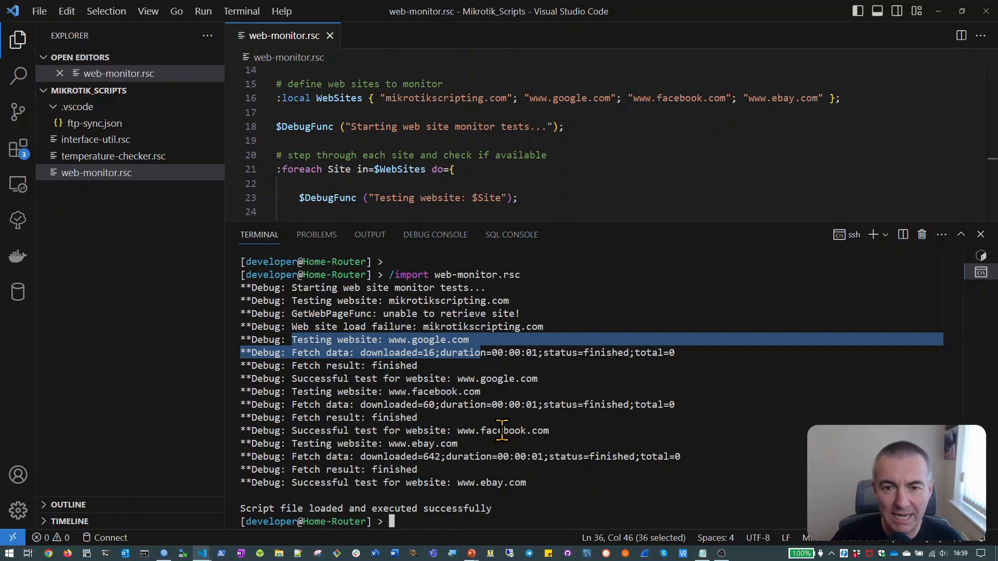
{"action": "mouse_move", "coordinate": [605, 305]}
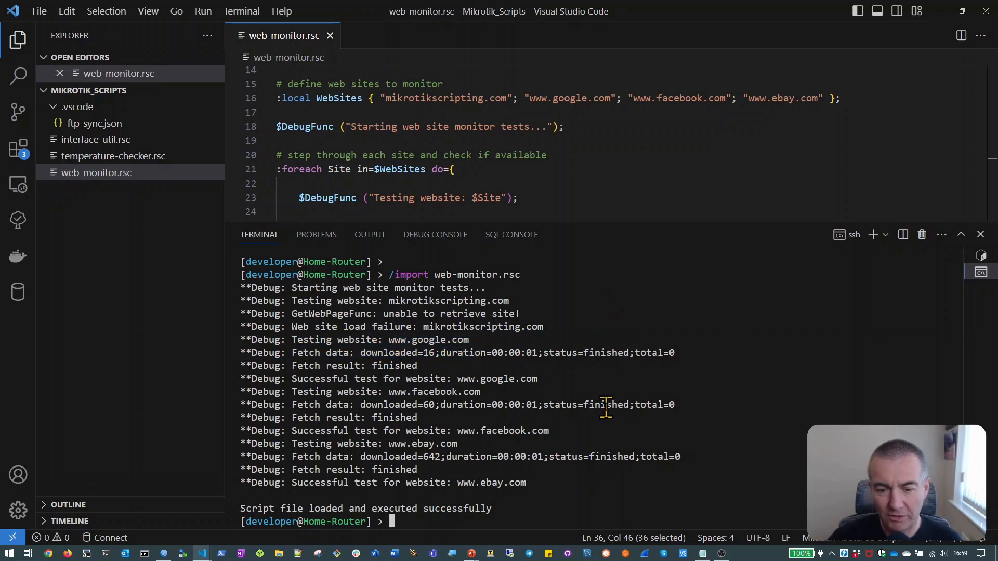
Run :environment print to list the TelegramQueue of web site load failure messages
{"action": "type", "text": "/"}
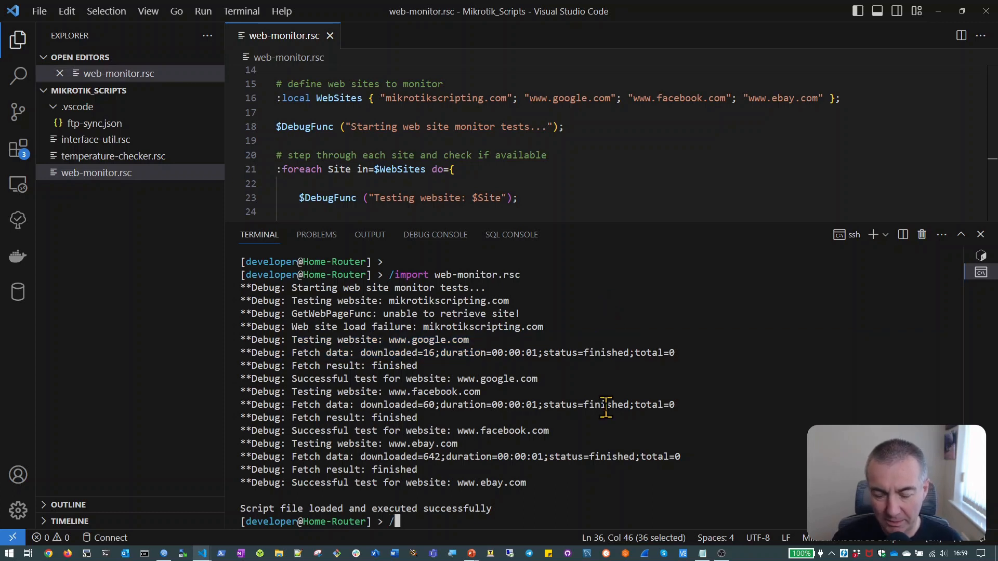
{"action": "type", "text": ":"}
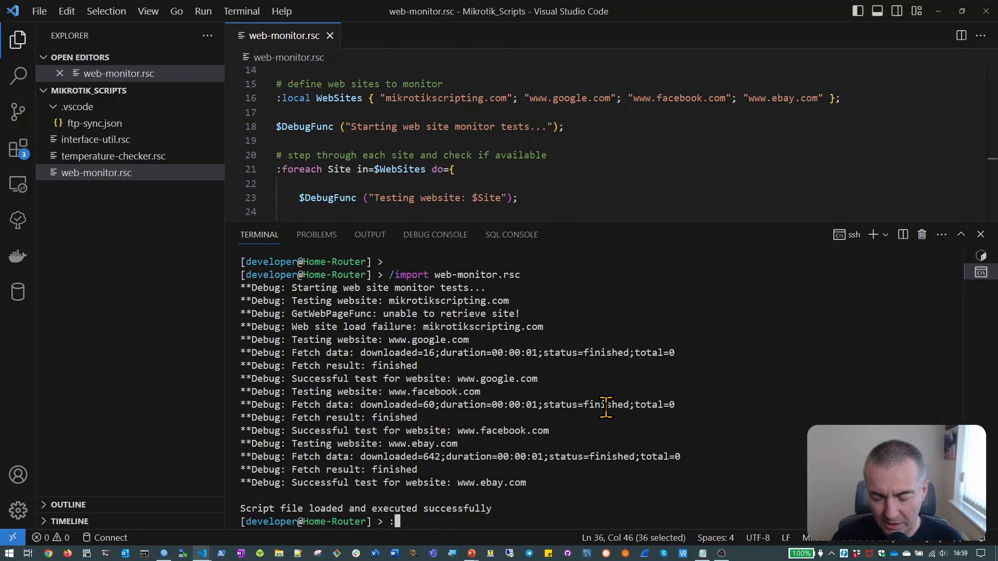
{"action": "type", "text": ":environment"}
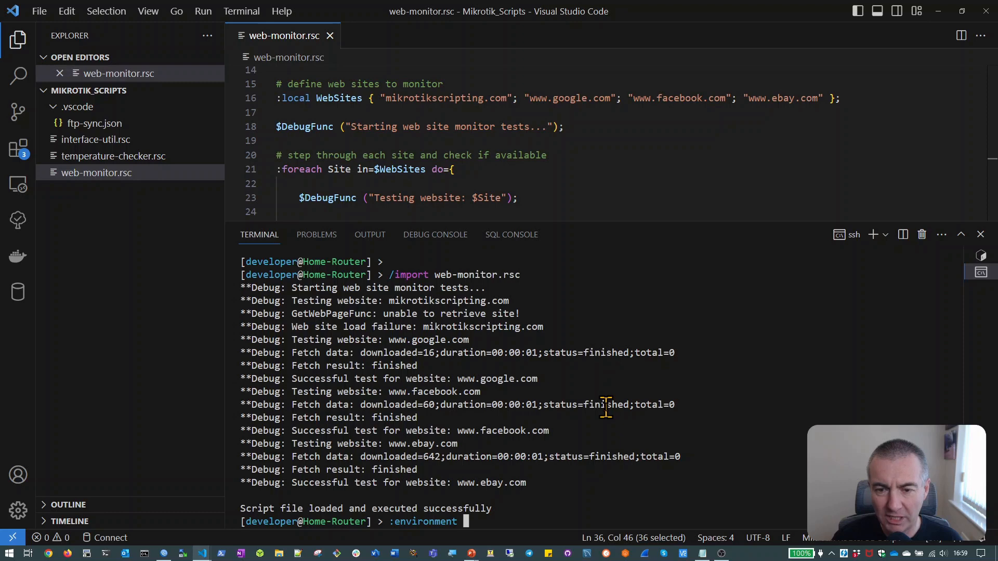
{"action": "type", "text": "print"}
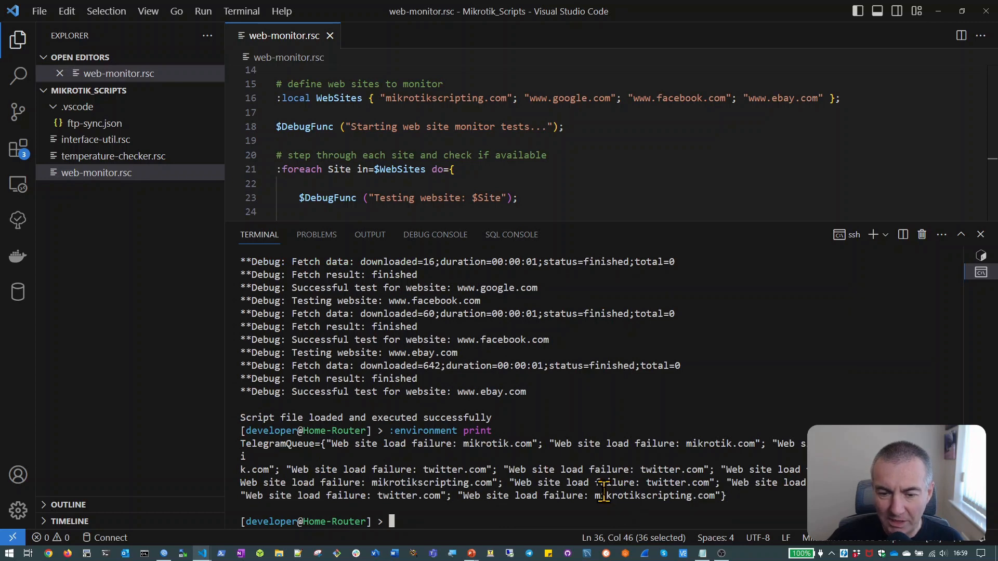
{"action": "mouse_move", "coordinate": [458, 494]}
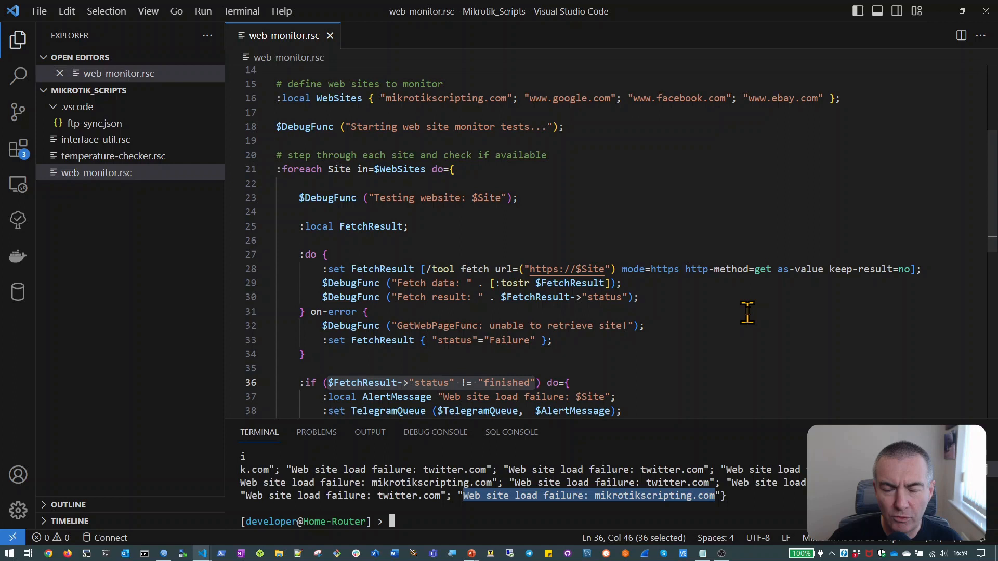
{"action": "mouse_move", "coordinate": [732, 331]}
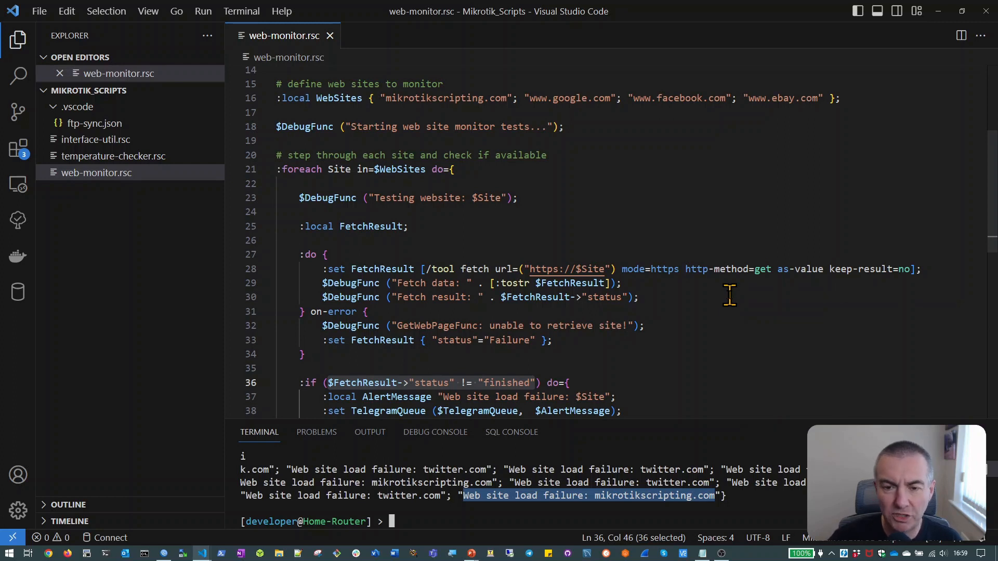
{"action": "mouse_move", "coordinate": [738, 395]}
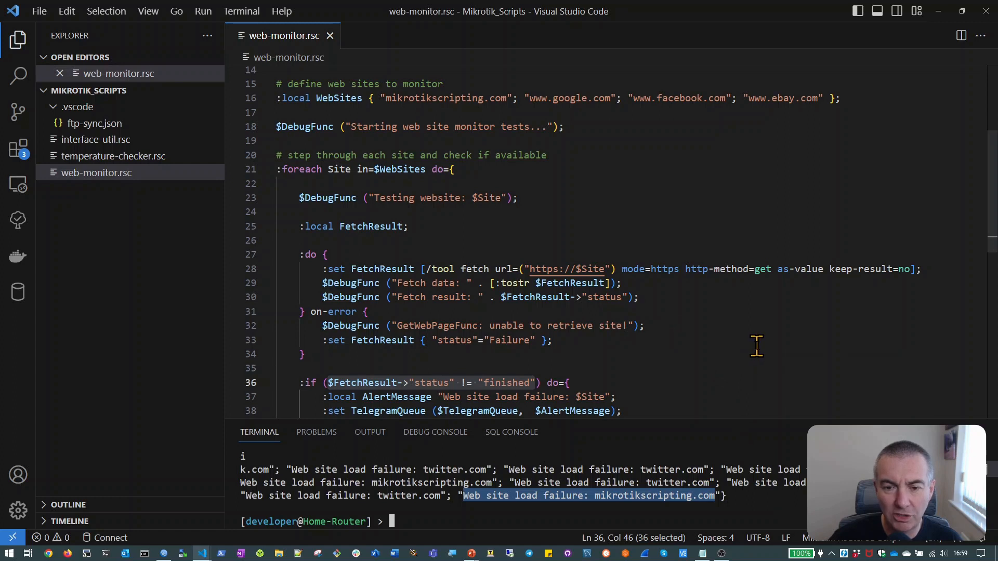
{"action": "mouse_move", "coordinate": [754, 345]}
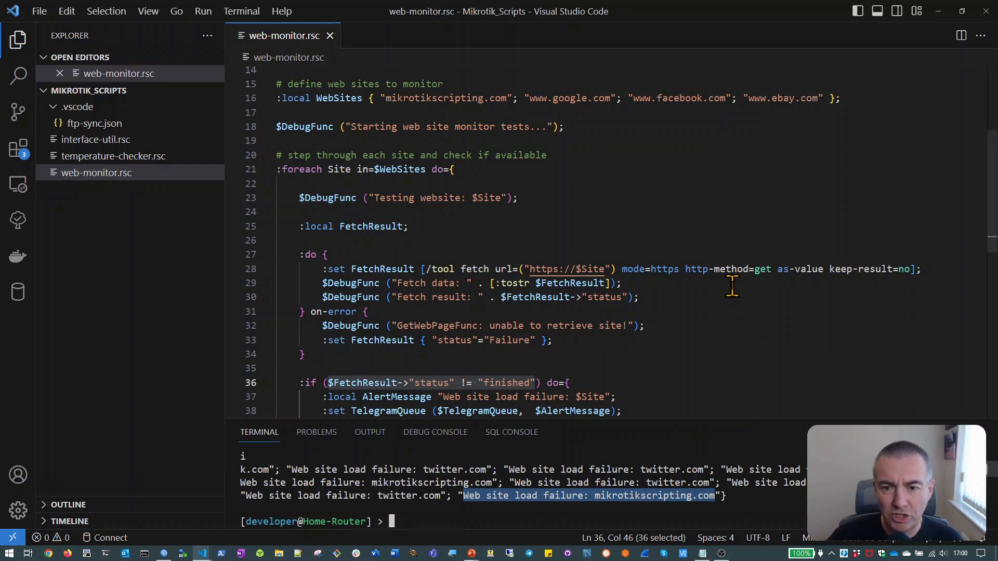
{"action": "mouse_move", "coordinate": [731, 280]}
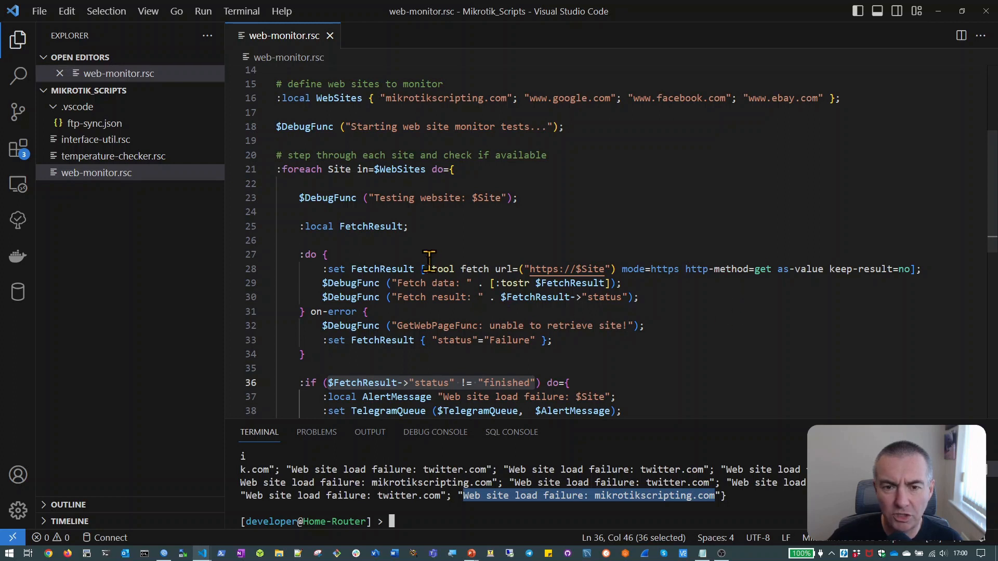
{"action": "mouse_move", "coordinate": [299, 255]}
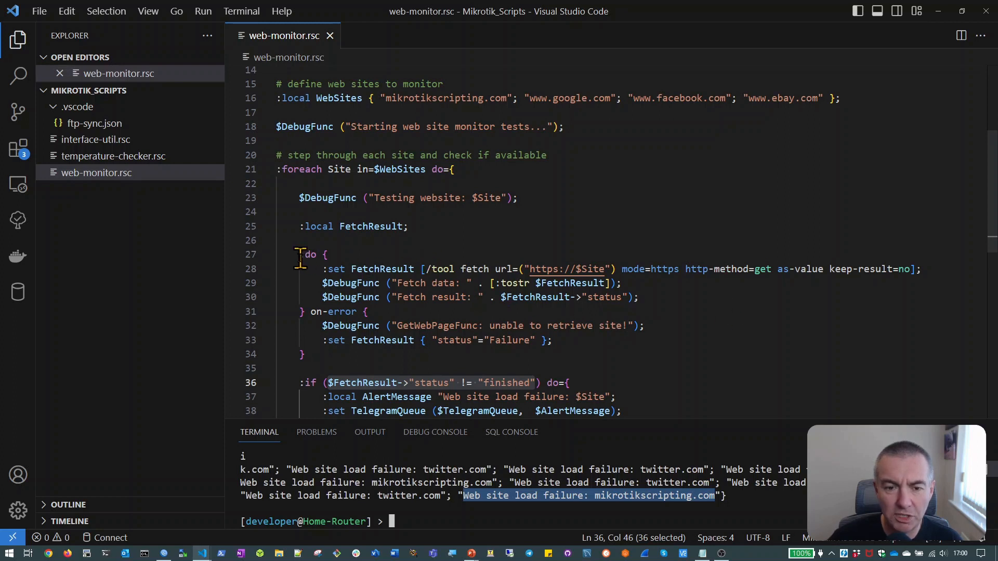
{"action": "left_click_drag", "start_coordinate": [300, 255], "coordinate": [305, 355]}
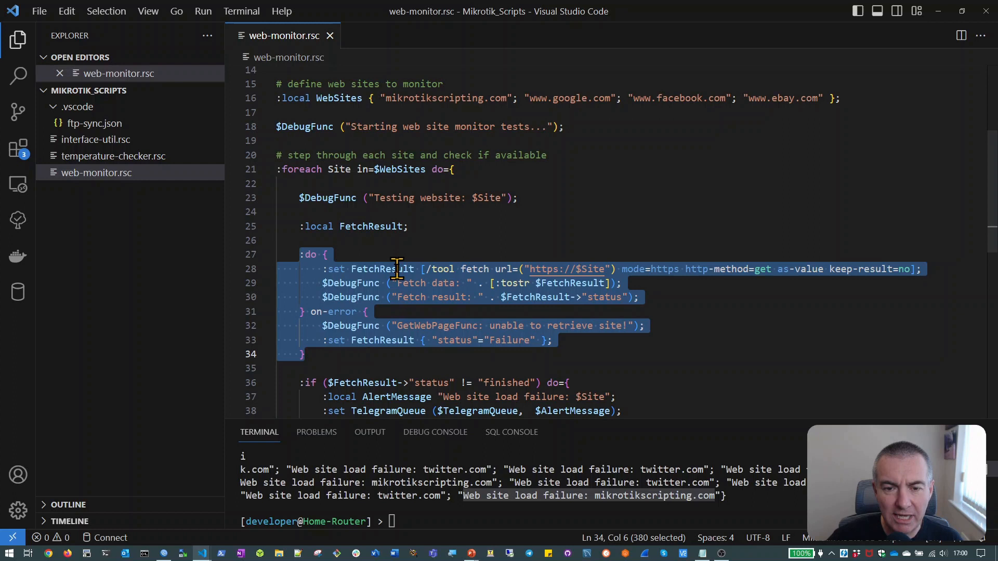
{"action": "left_click", "coordinate": [382, 268]}
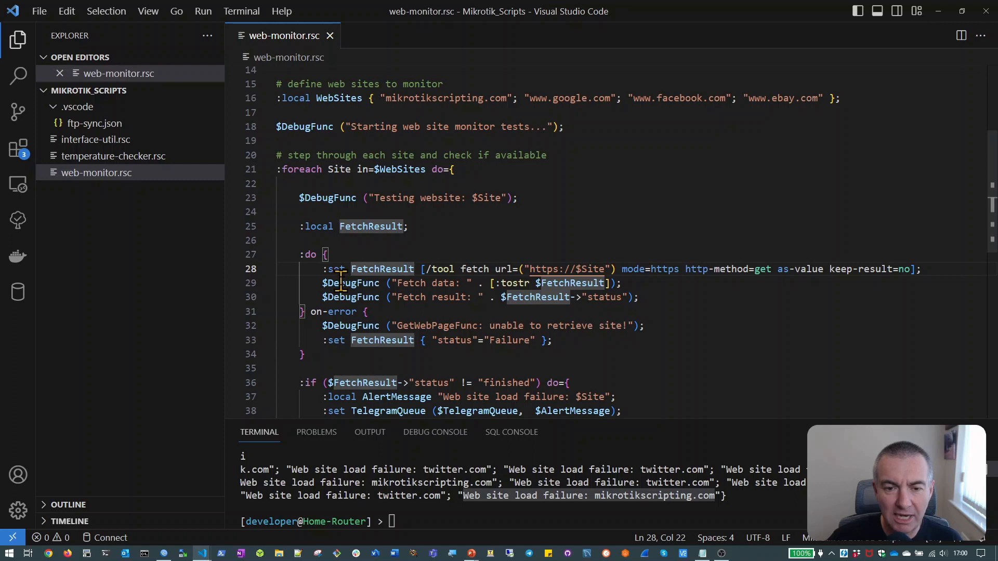
{"action": "left_click_drag", "start_coordinate": [328, 268], "coordinate": [341, 283]}
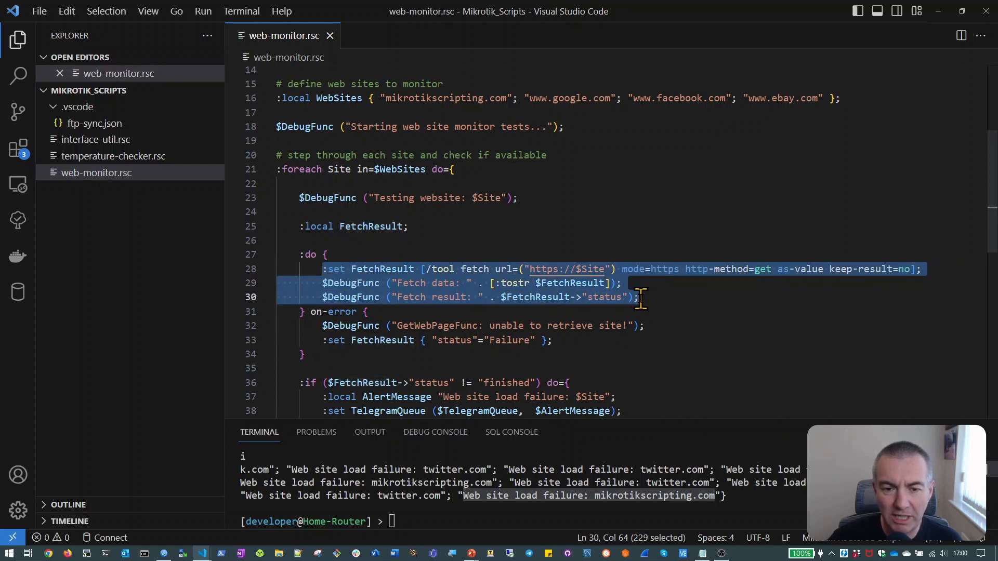
{"action": "mouse_move", "coordinate": [437, 318]}
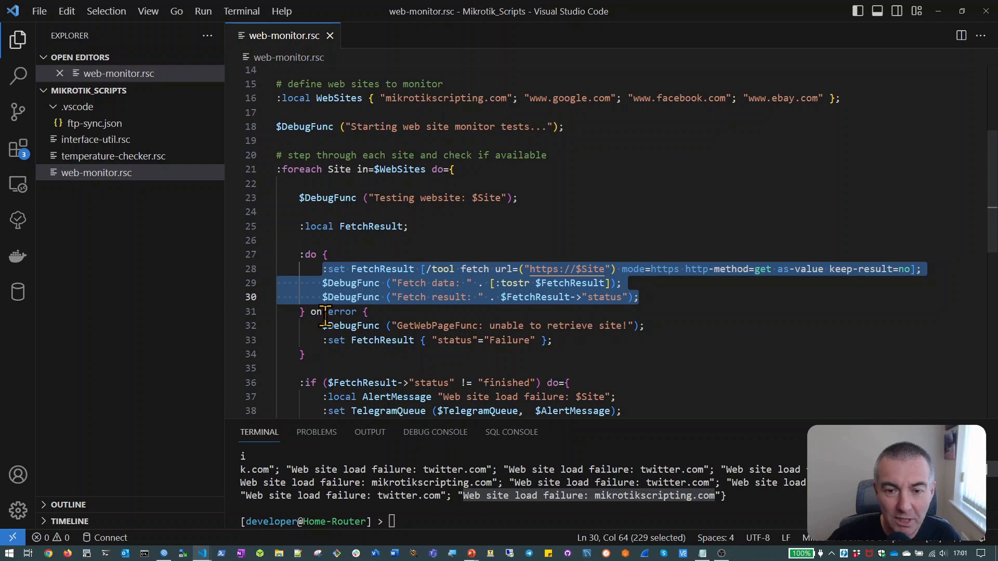
{"action": "mouse_move", "coordinate": [636, 432]}
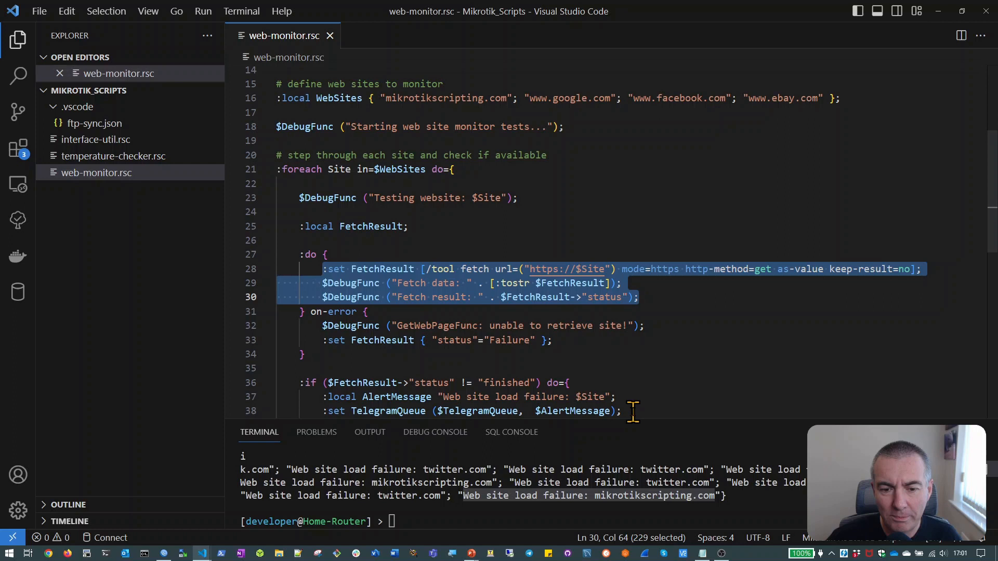
{"action": "mouse_move", "coordinate": [639, 435]}
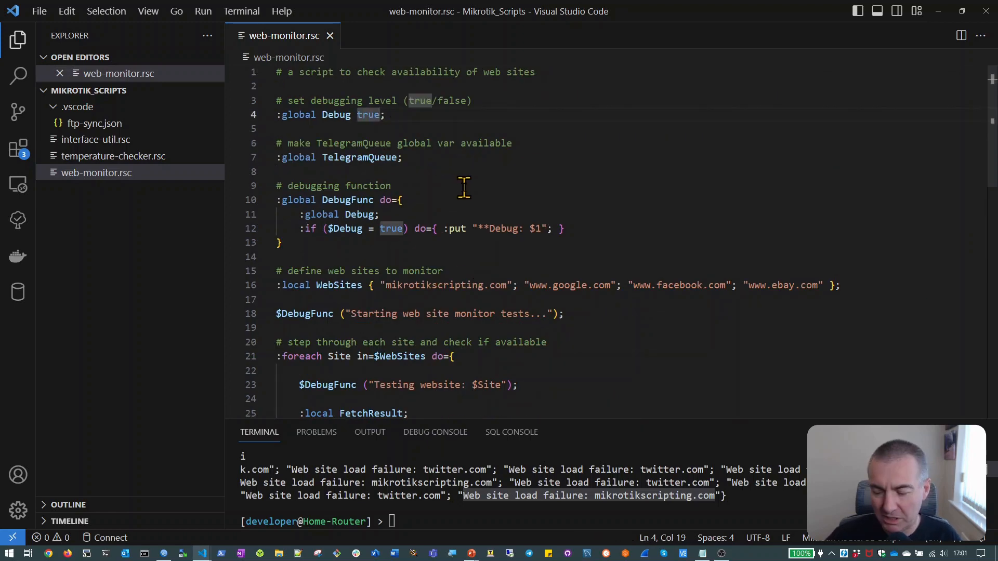
Change :global Debug from true to false, save the script and switch to WinBox
{"action": "key", "text": "Backspace"}
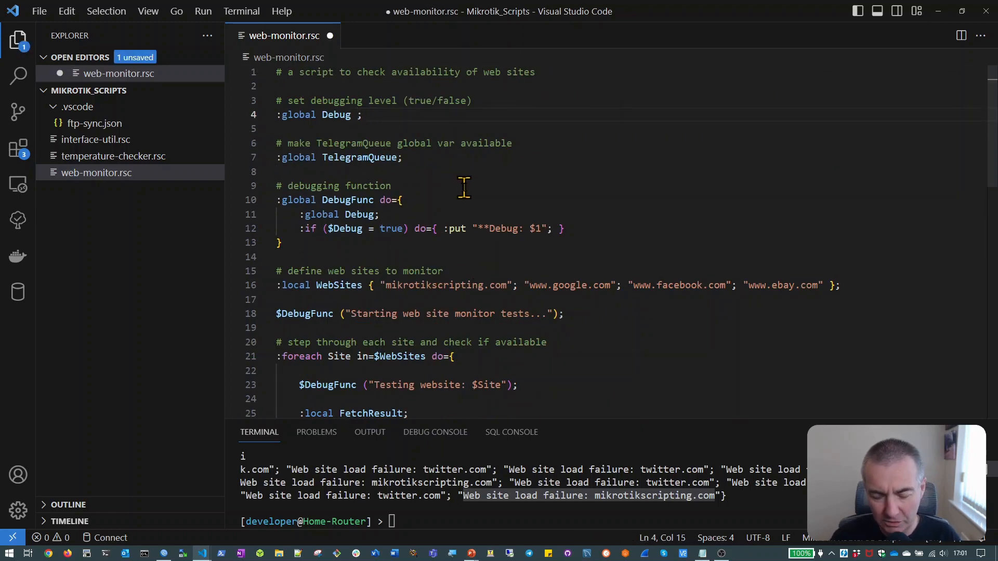
{"action": "type", "text": "false"}
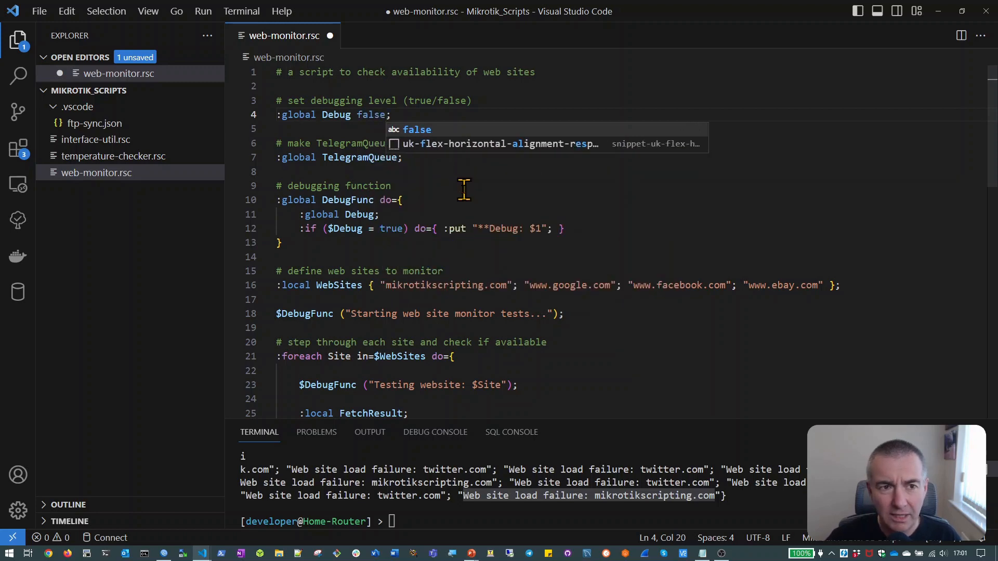
{"action": "left_click", "coordinate": [38, 11]}
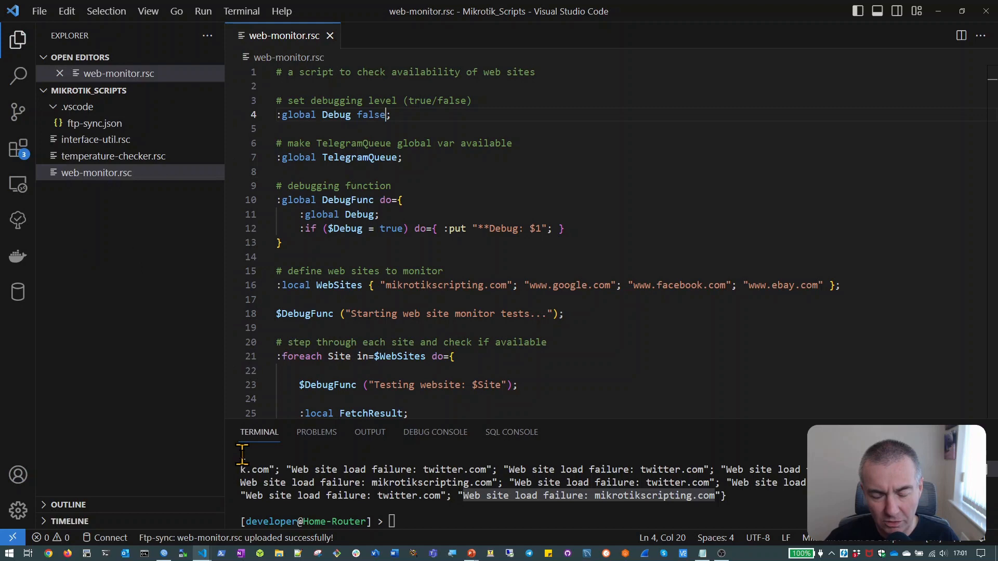
{"action": "key", "text": "alt+tab"}
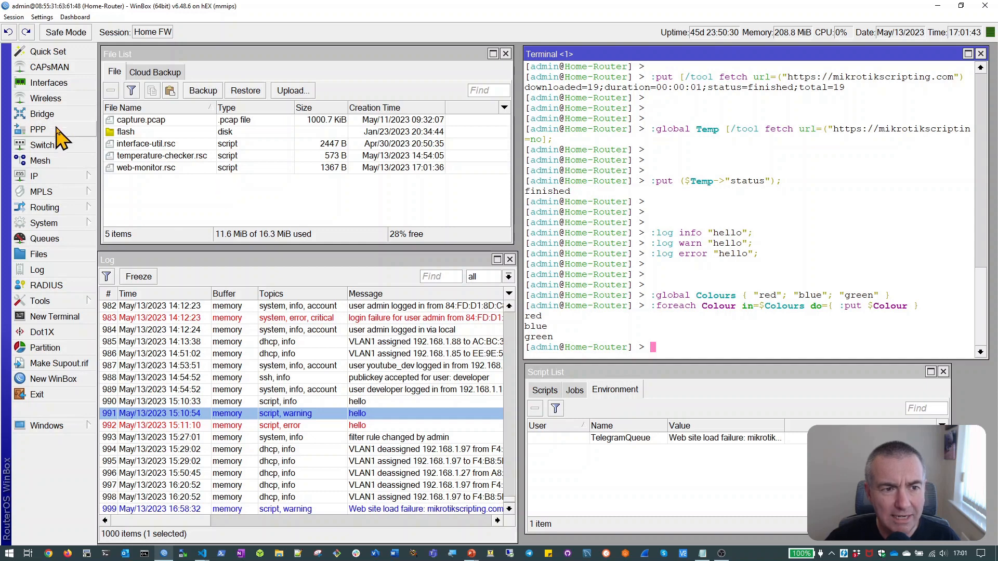
Review the disabled web-monitor entry in System > Scheduler, importing web-monitor.rsc every 15 minutes, then cancel
{"action": "left_click", "coordinate": [43, 222]}
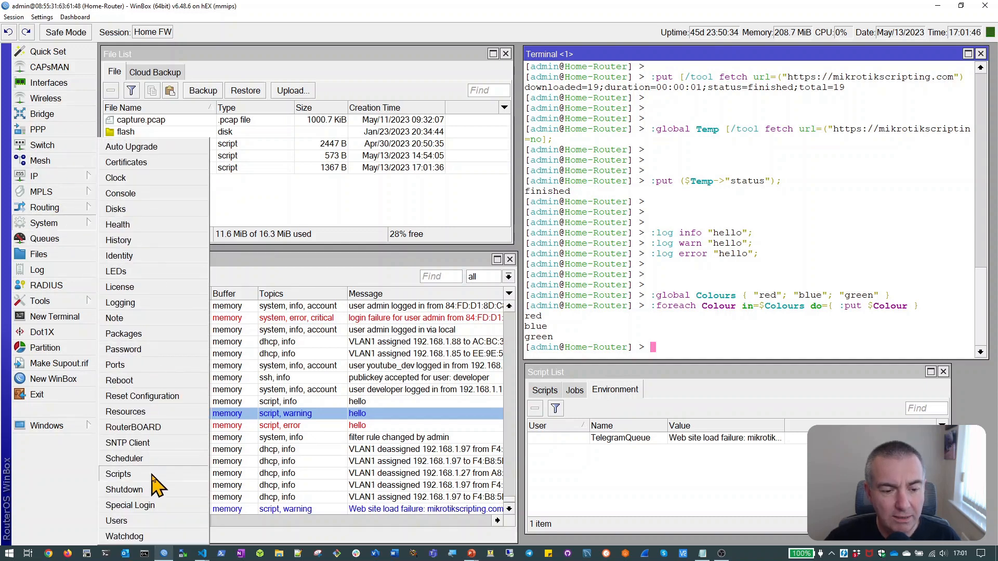
{"action": "left_click", "coordinate": [124, 458]}
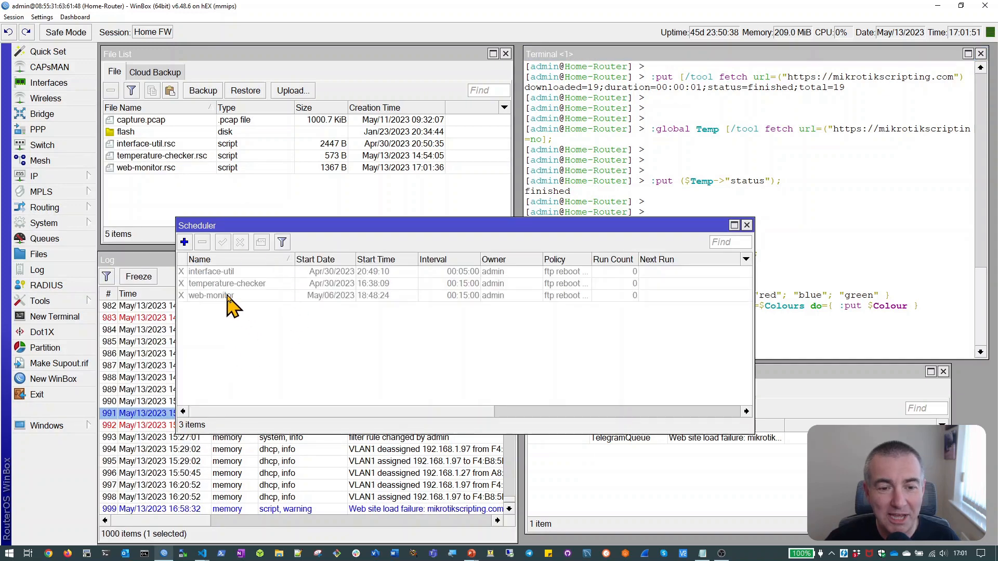
{"action": "double_click", "coordinate": [210, 296]}
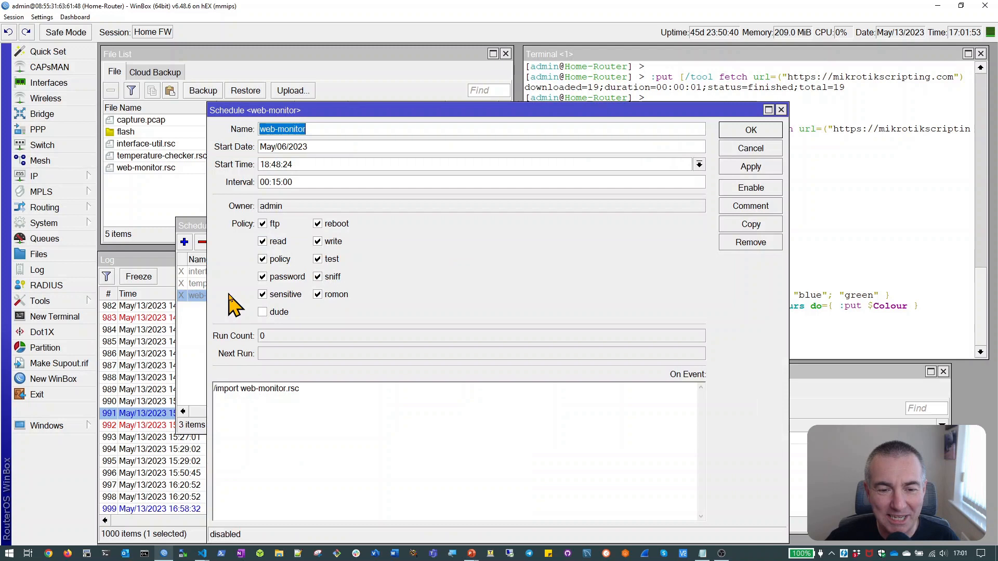
{"action": "mouse_move", "coordinate": [519, 372]}
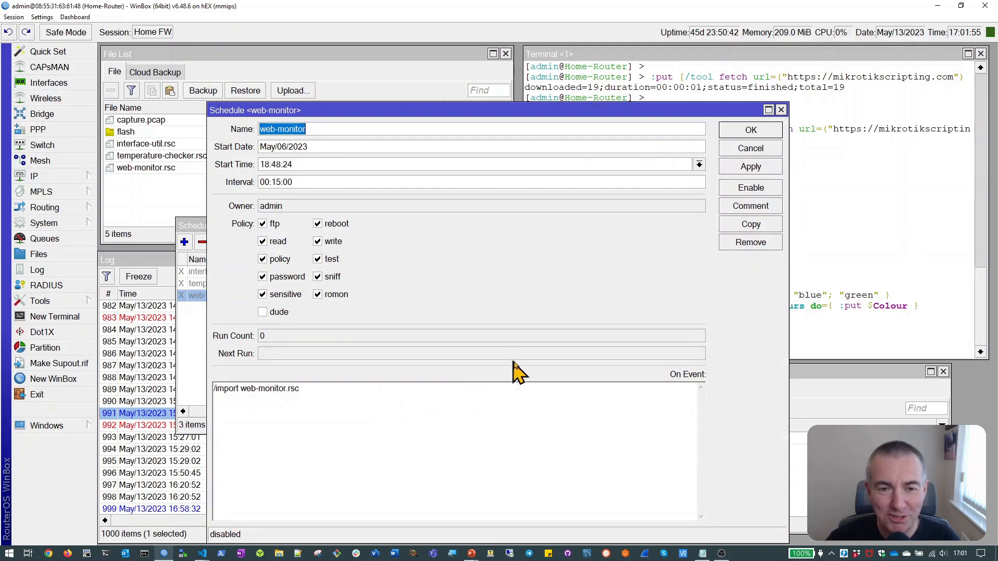
{"action": "mouse_move", "coordinate": [334, 401]}
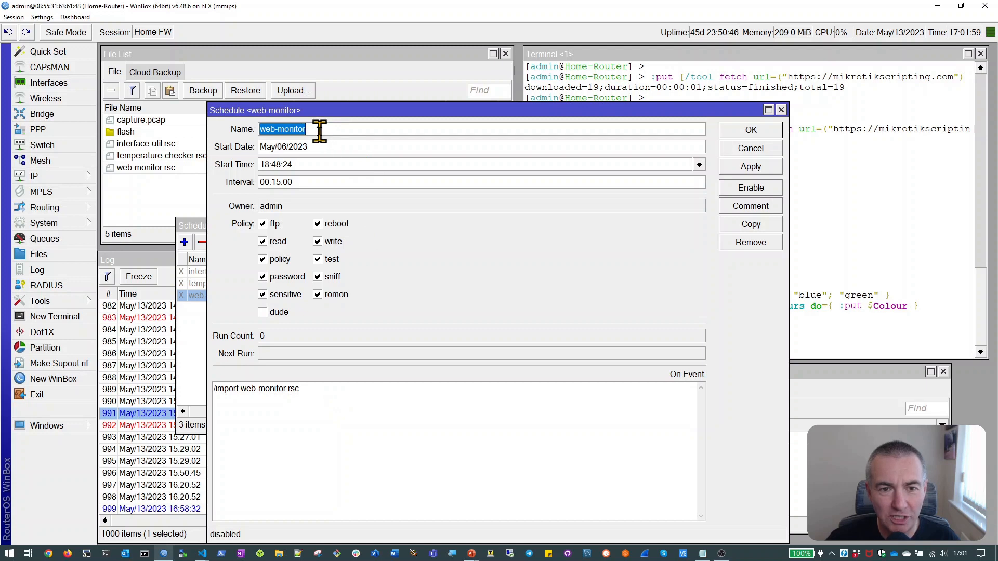
{"action": "mouse_move", "coordinate": [406, 227]}
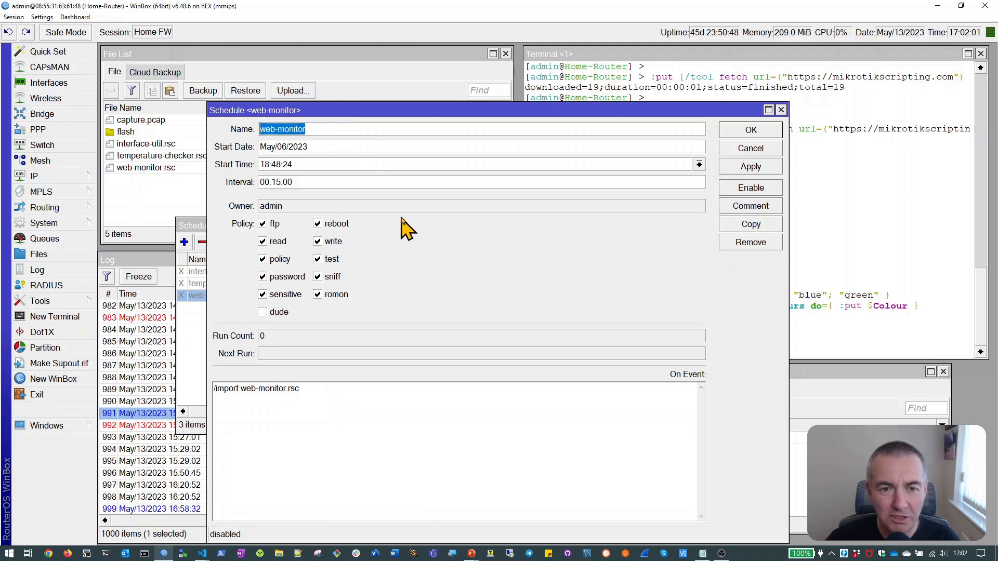
{"action": "mouse_move", "coordinate": [247, 111]}
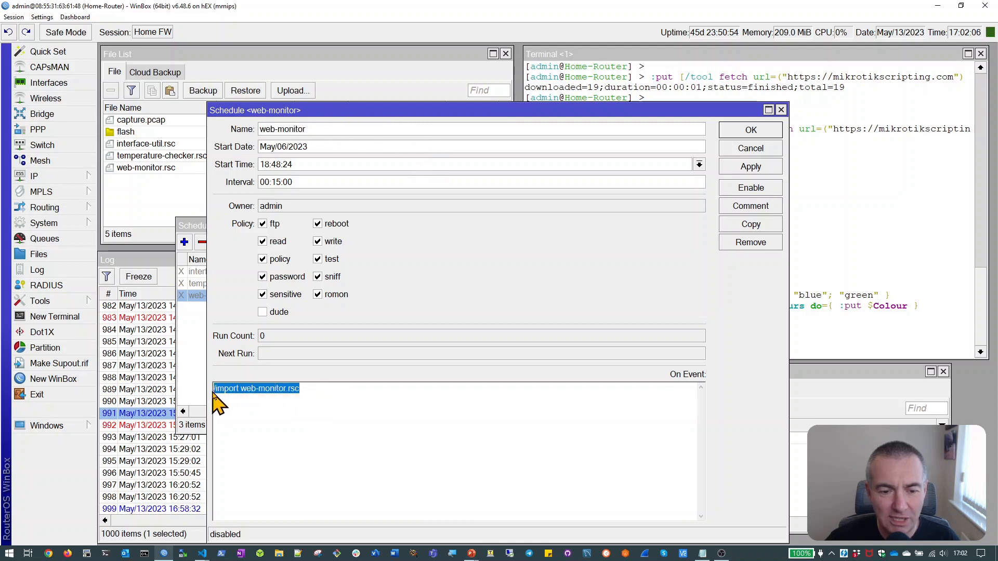
{"action": "mouse_move", "coordinate": [359, 461]}
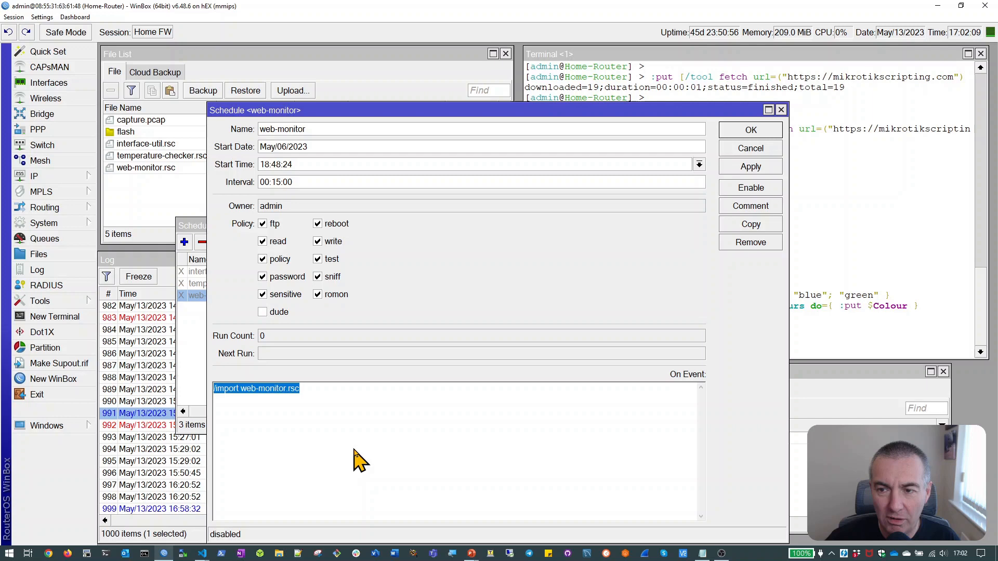
{"action": "left_click", "coordinate": [781, 109]}
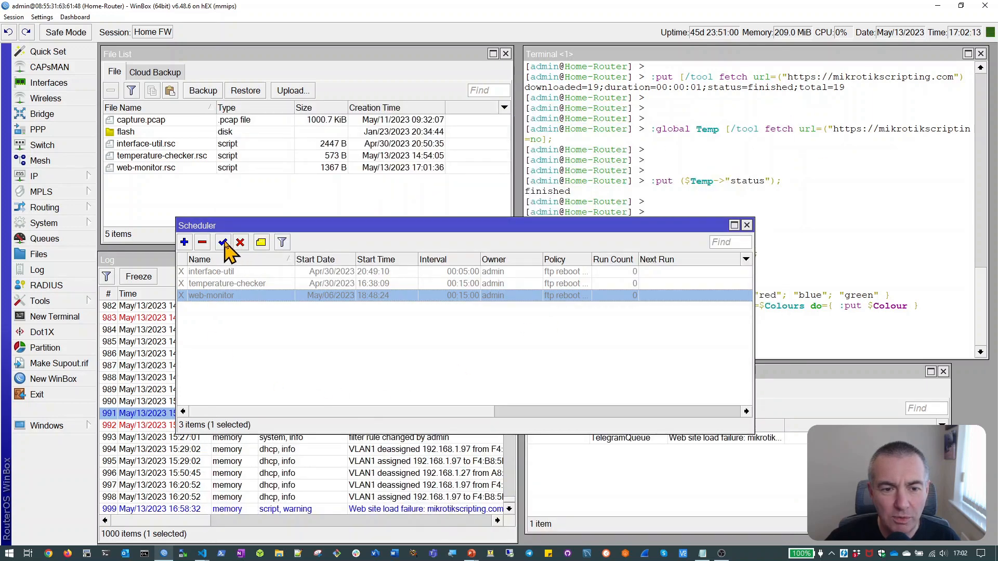
Enable then disable the web-monitor schedule so the log records both 'changed scheduled script settings' entries
{"action": "left_click", "coordinate": [223, 242]}
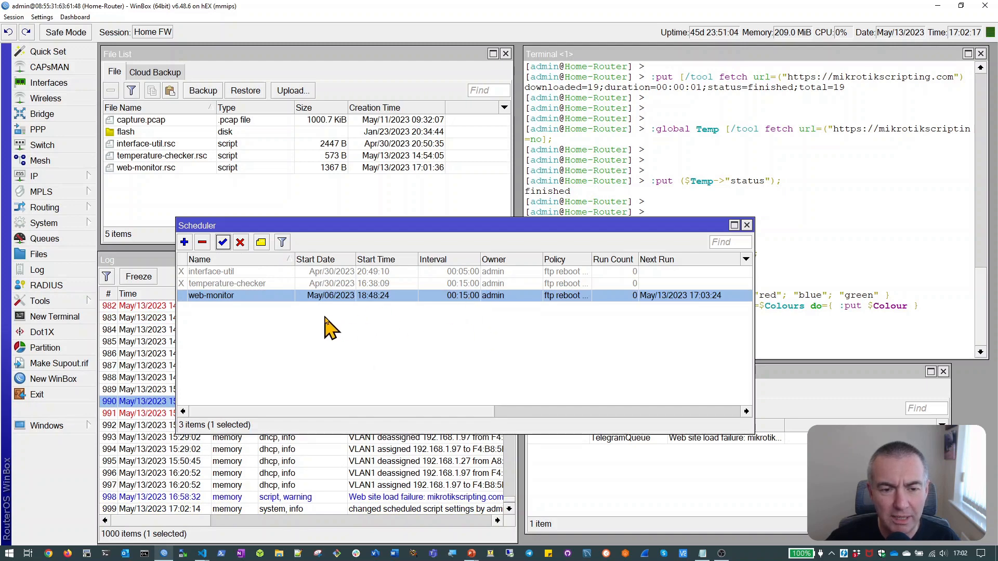
{"action": "mouse_move", "coordinate": [334, 334]}
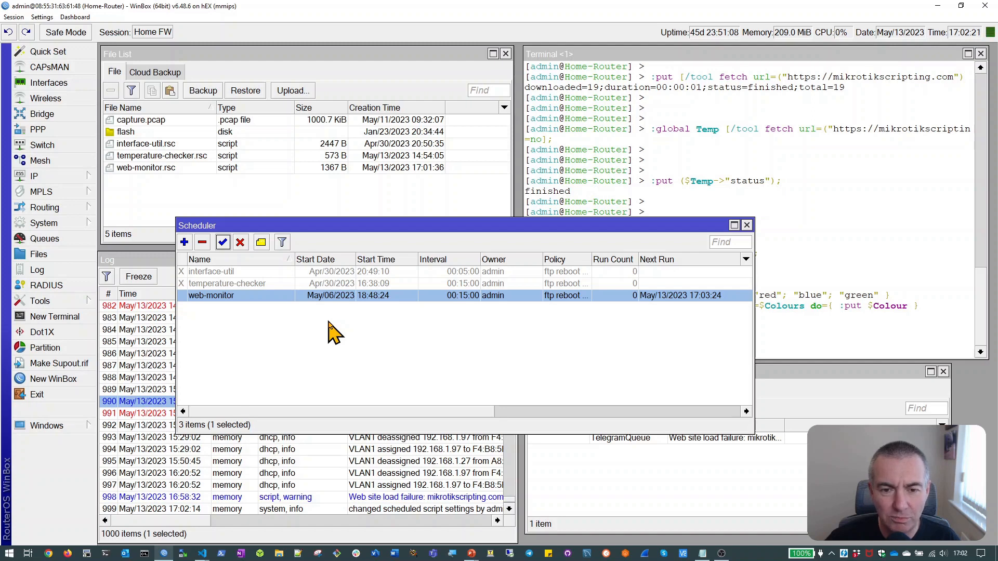
{"action": "mouse_move", "coordinate": [310, 337]}
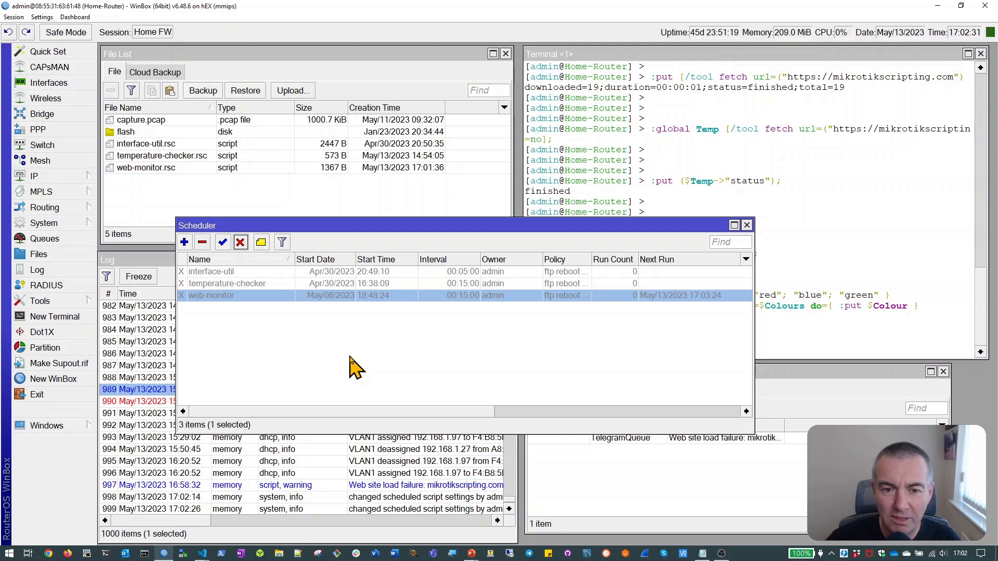
{"action": "mouse_move", "coordinate": [363, 363]}
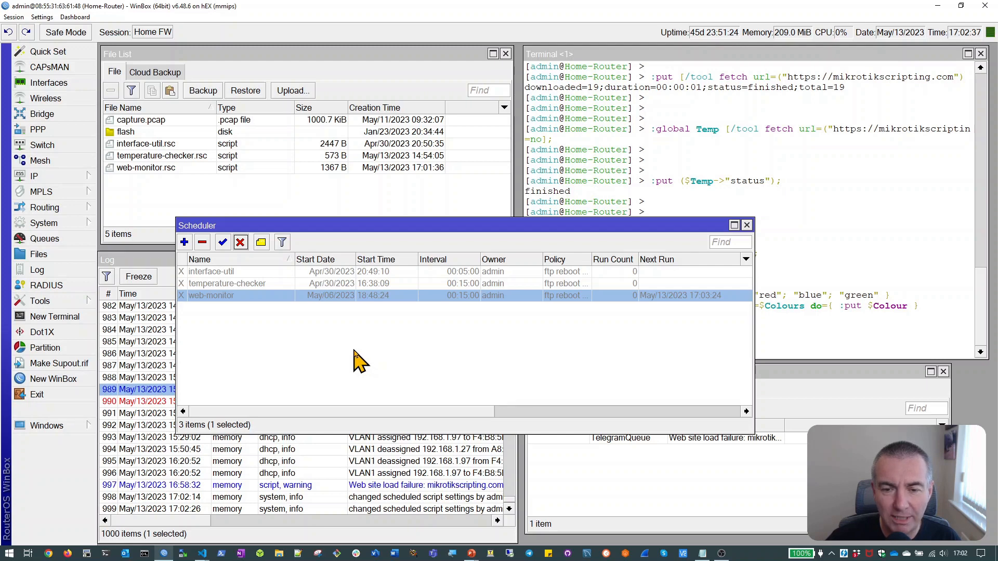
{"action": "mouse_move", "coordinate": [426, 354]}
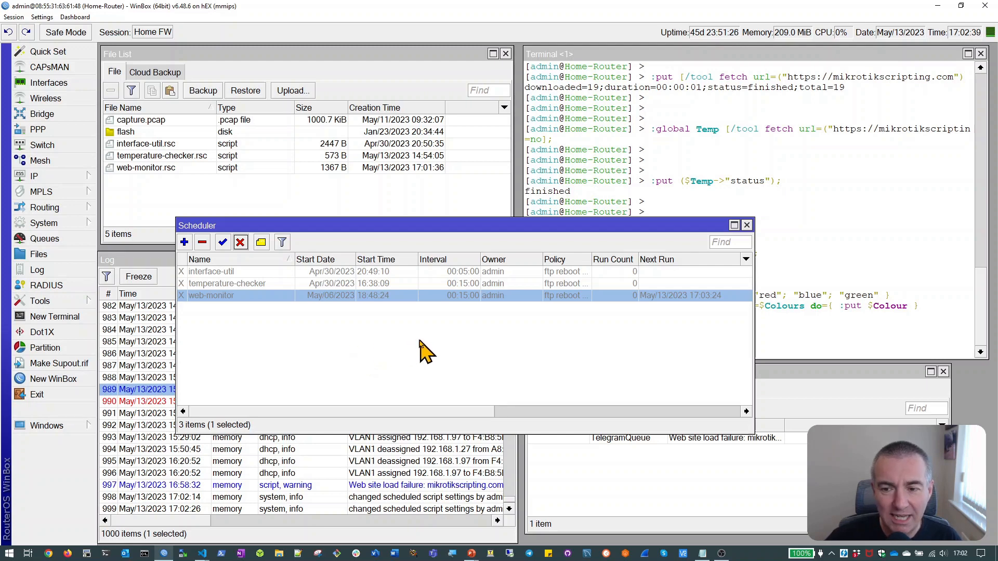
{"action": "key", "text": "alt+tab"}
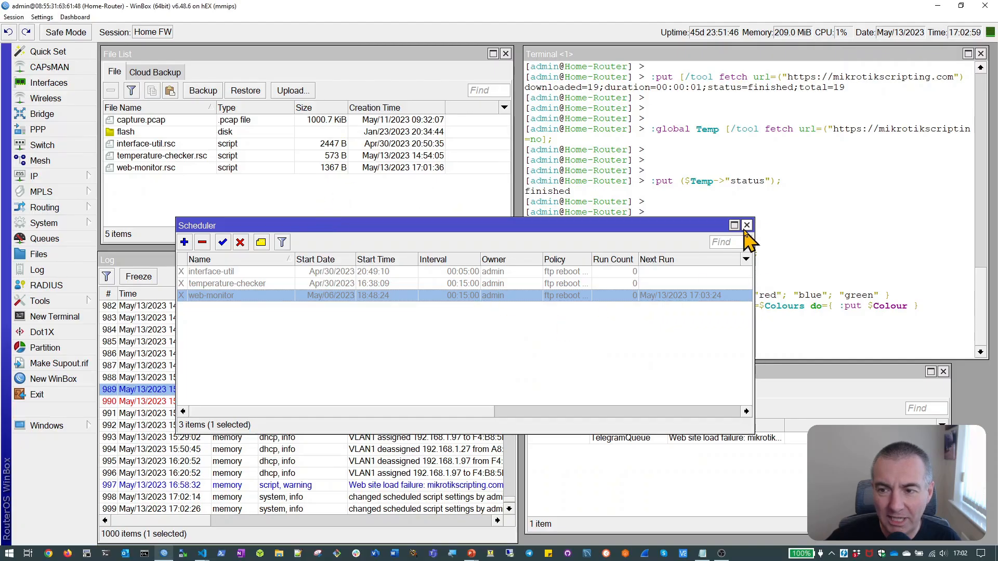
Close the Scheduler and bring the Log forward showing the mikrotikscripting.com load failure warning
{"action": "left_click", "coordinate": [746, 226]}
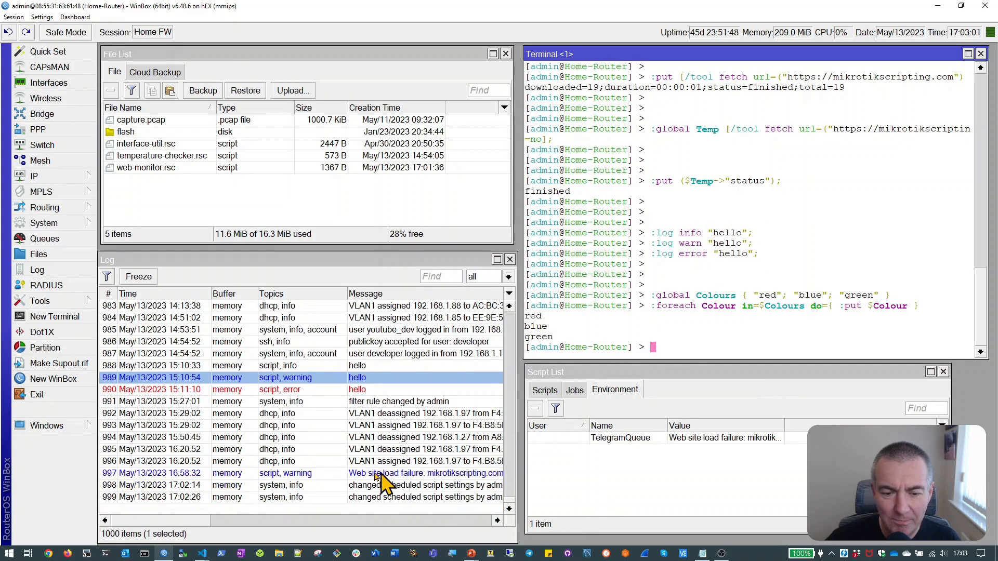
{"action": "left_click", "coordinate": [425, 473]}
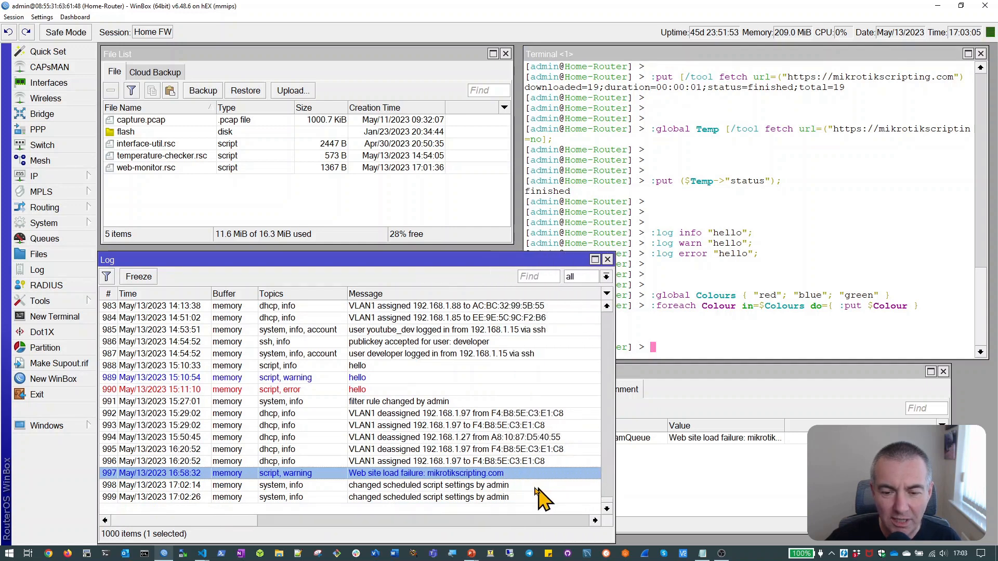
{"action": "mouse_move", "coordinate": [490, 484]}
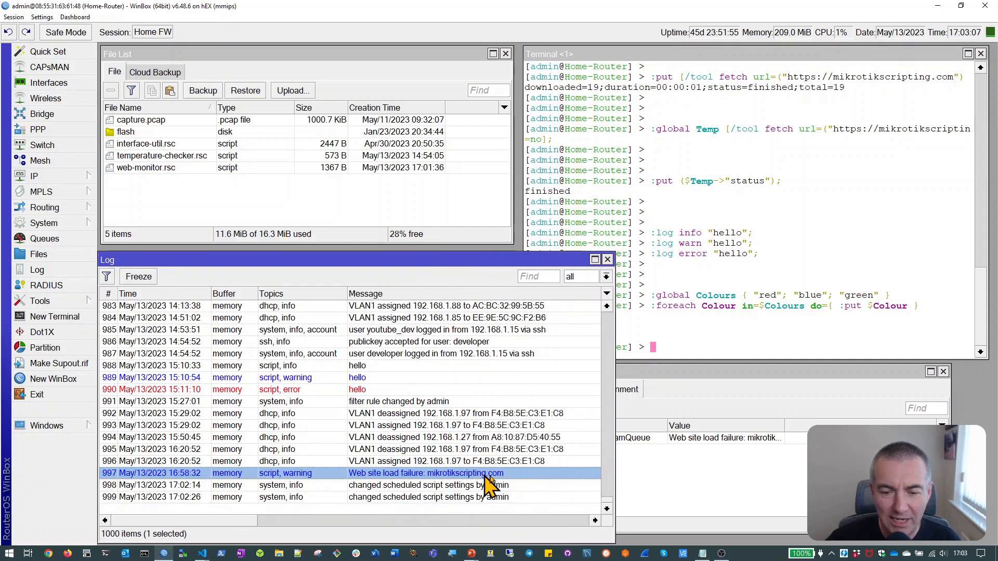
{"action": "mouse_move", "coordinate": [543, 401]}
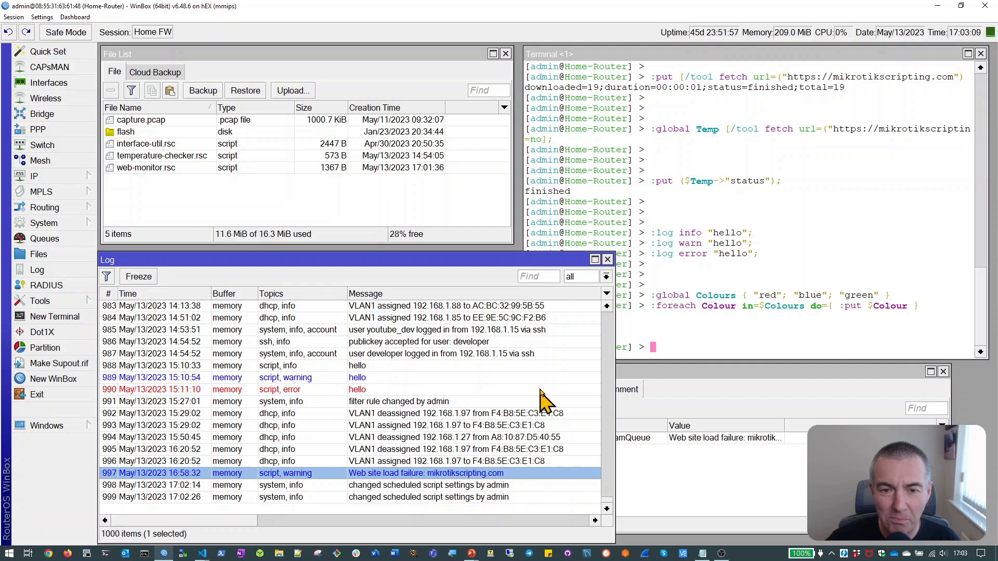